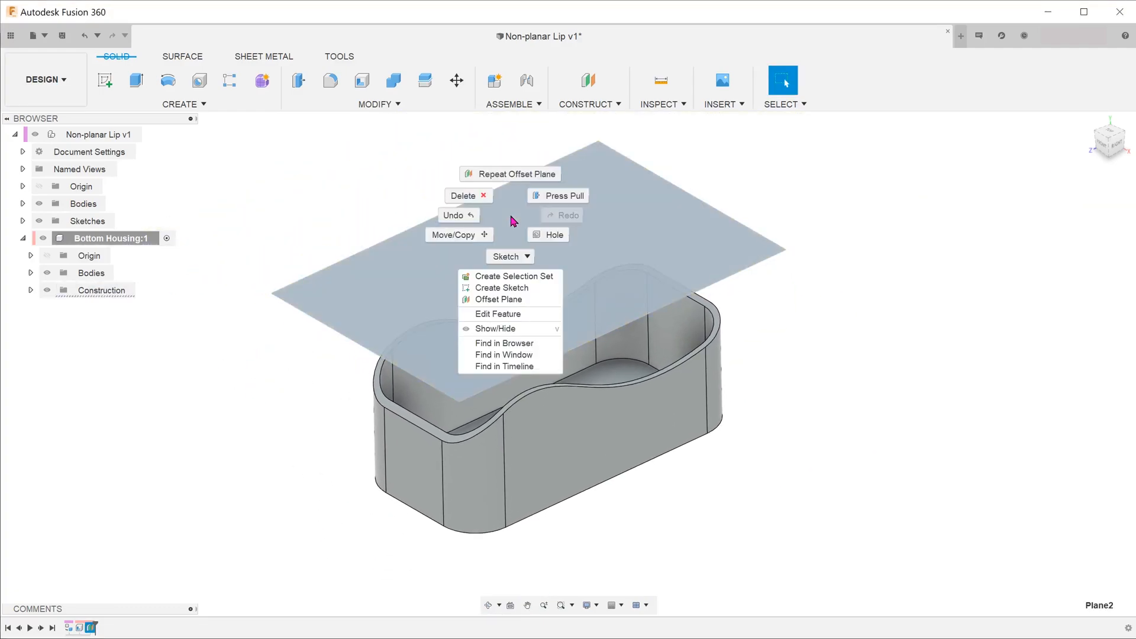
Sketch on the offset plane and project the housing's rounded outline into it.
left_click(501, 287)
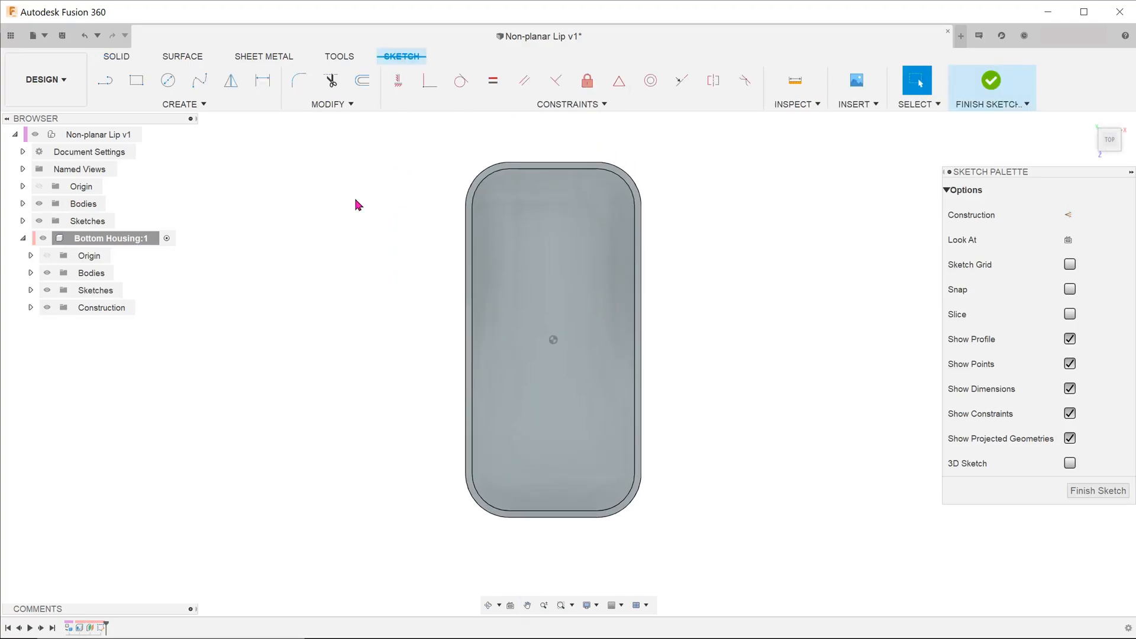
mouse_move(371, 187)
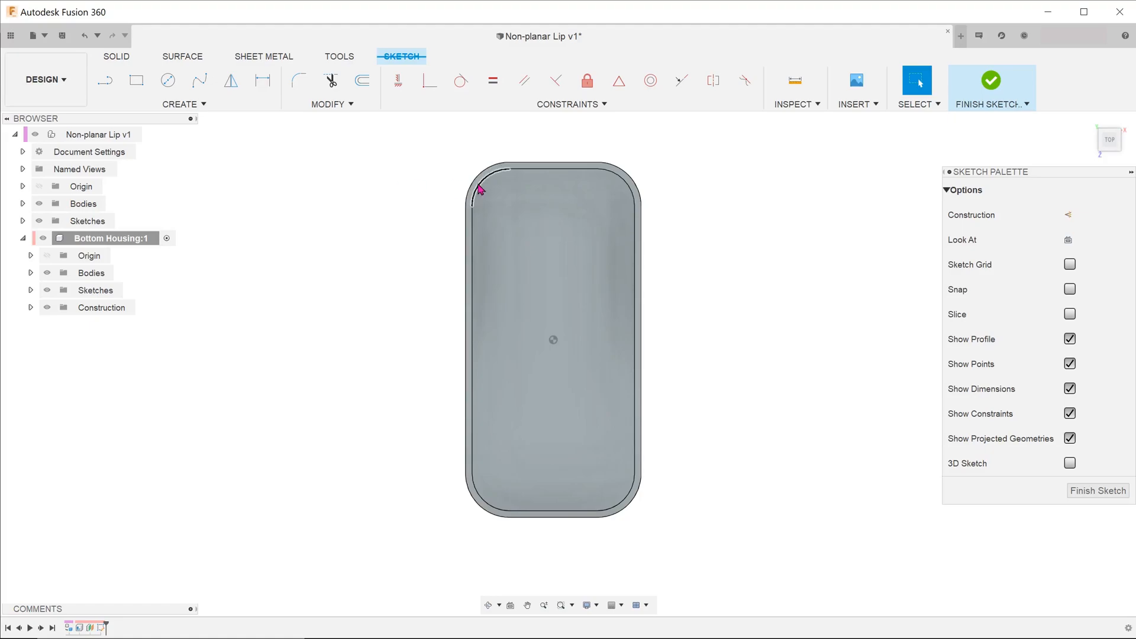
left_click(183, 103)
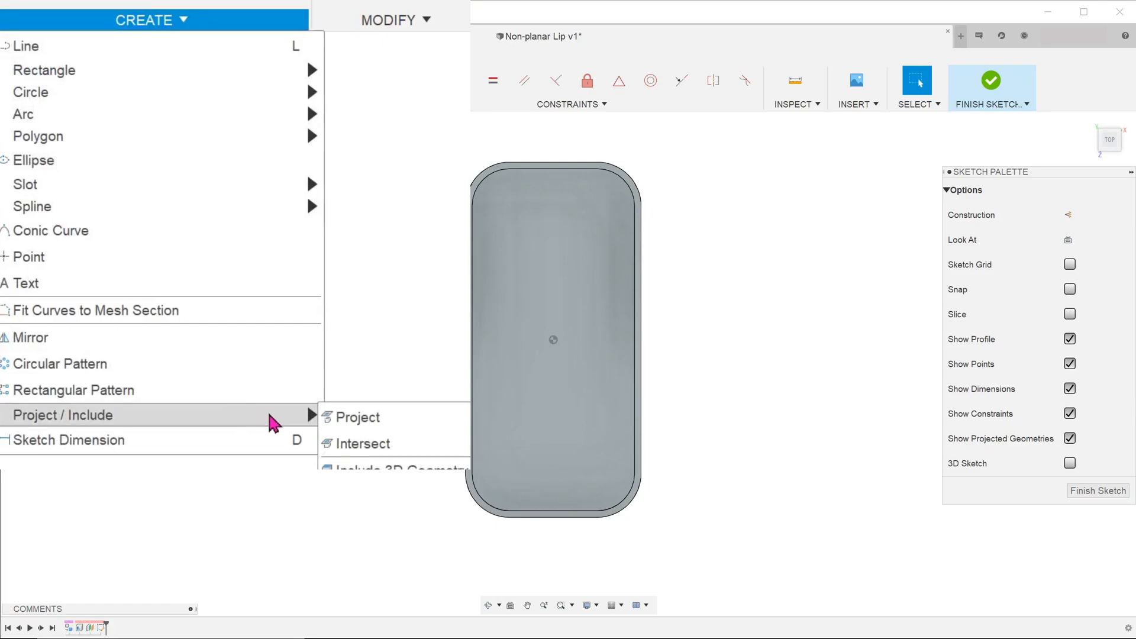
mouse_move(391, 422)
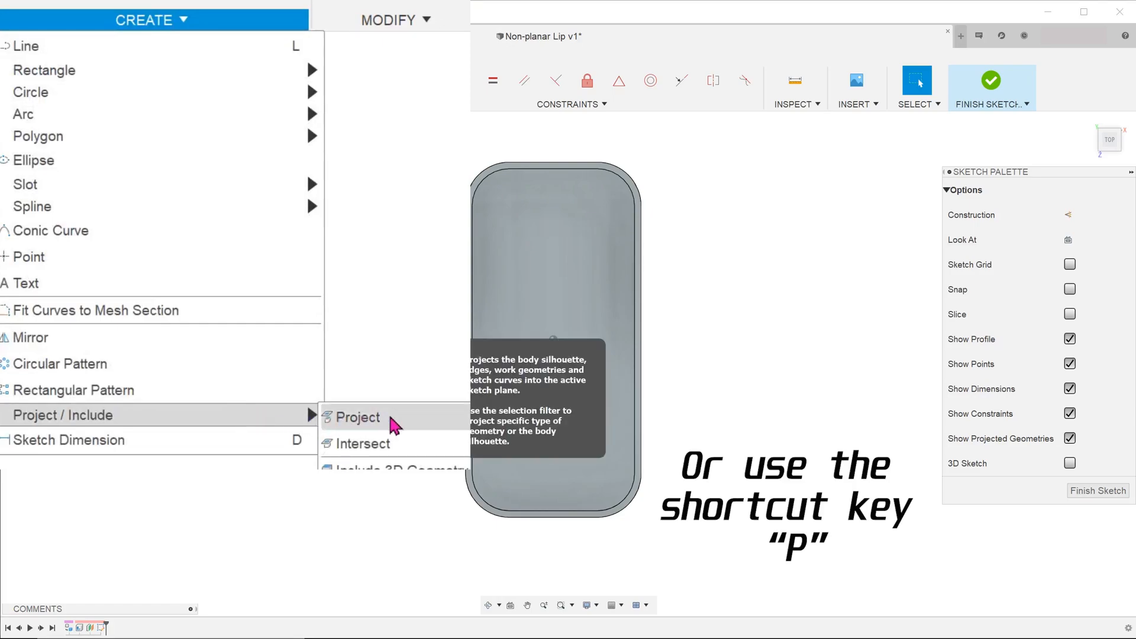
left_click(358, 416)
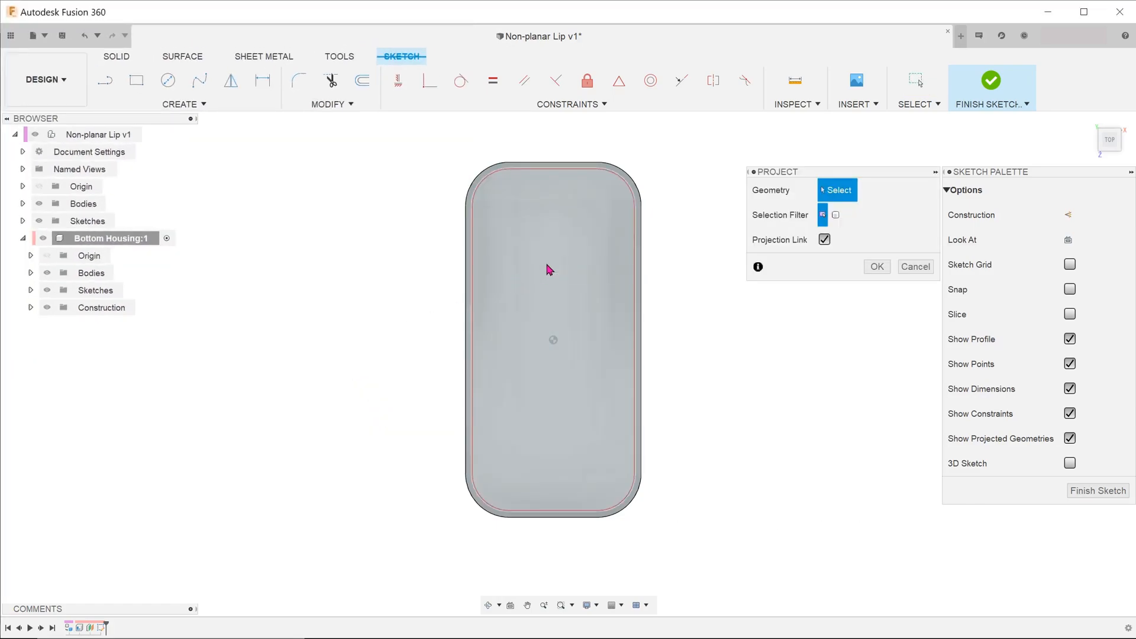
left_click(875, 266)
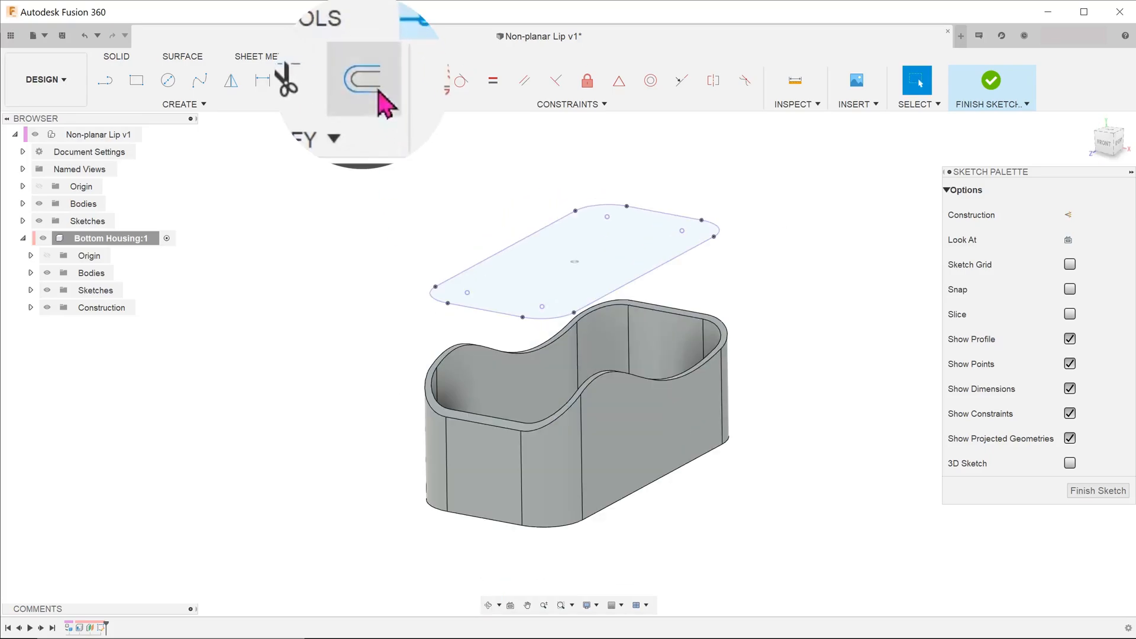
Offset the projected outline so the loop extends past the housing wall.
left_click(362, 80)
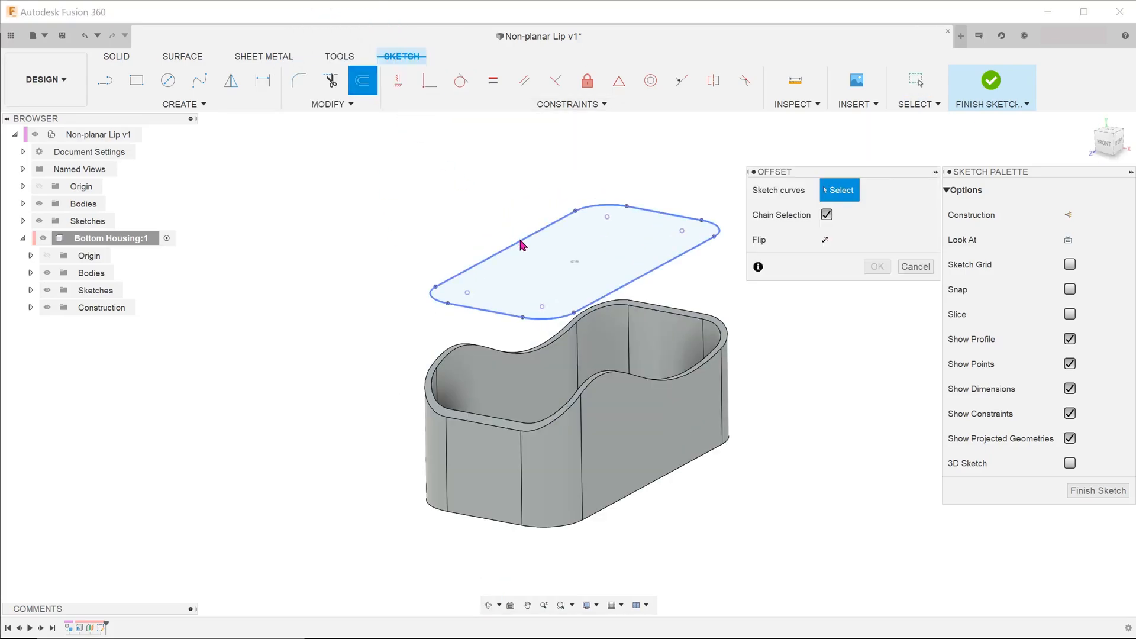
left_click(505, 237)
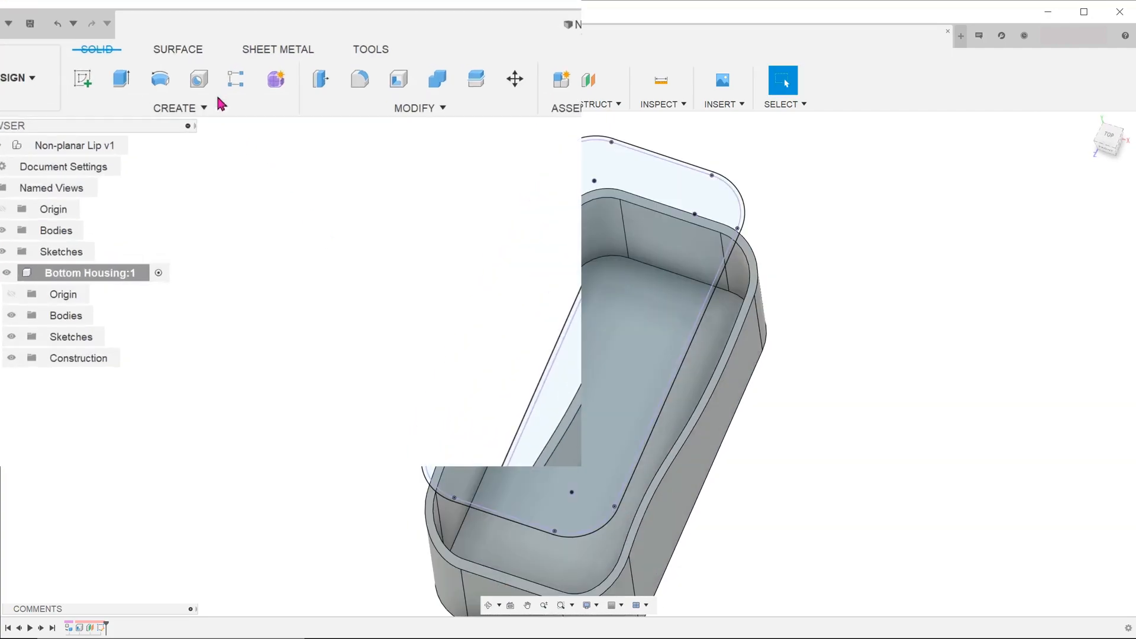
Start a Split Face on the housing's top rim face in the Surface tools.
left_click(178, 49)
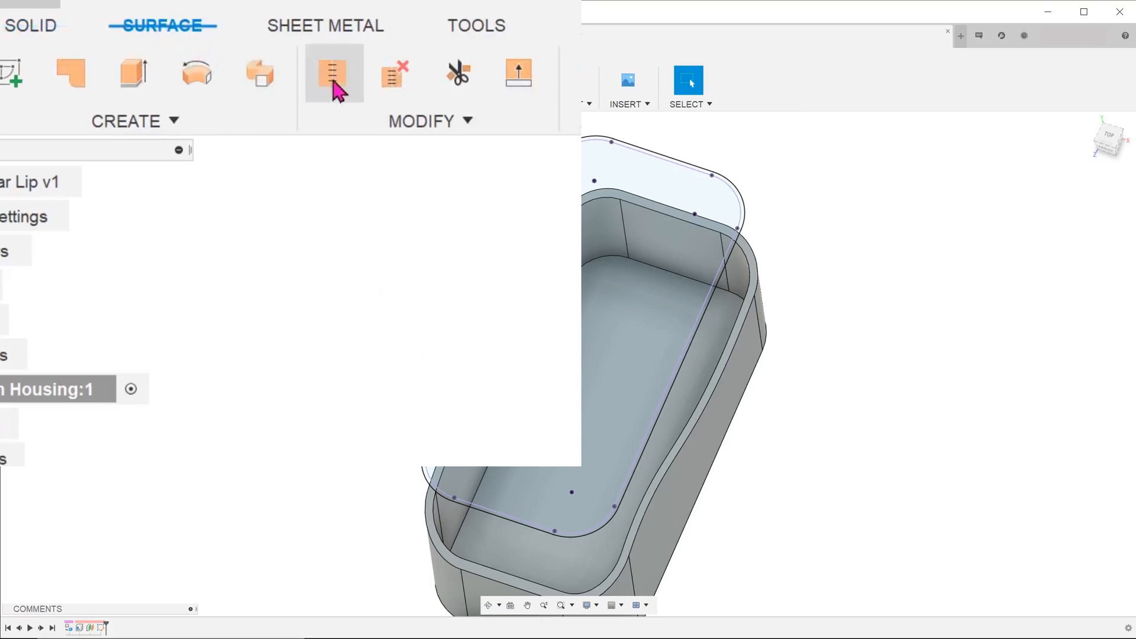
left_click(421, 120)
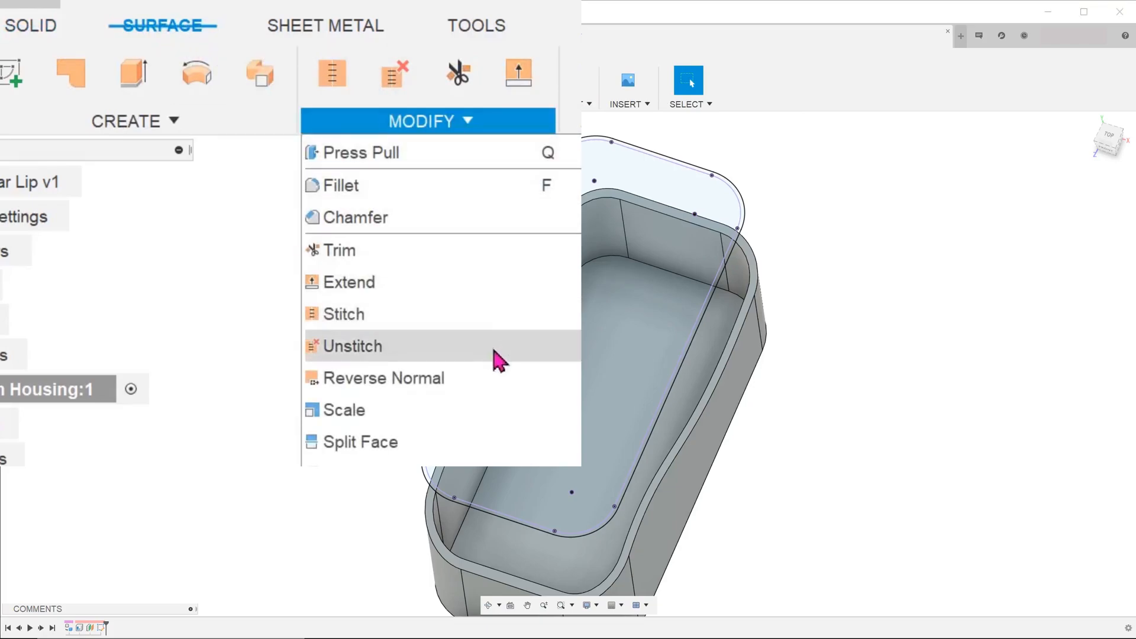
mouse_move(514, 442)
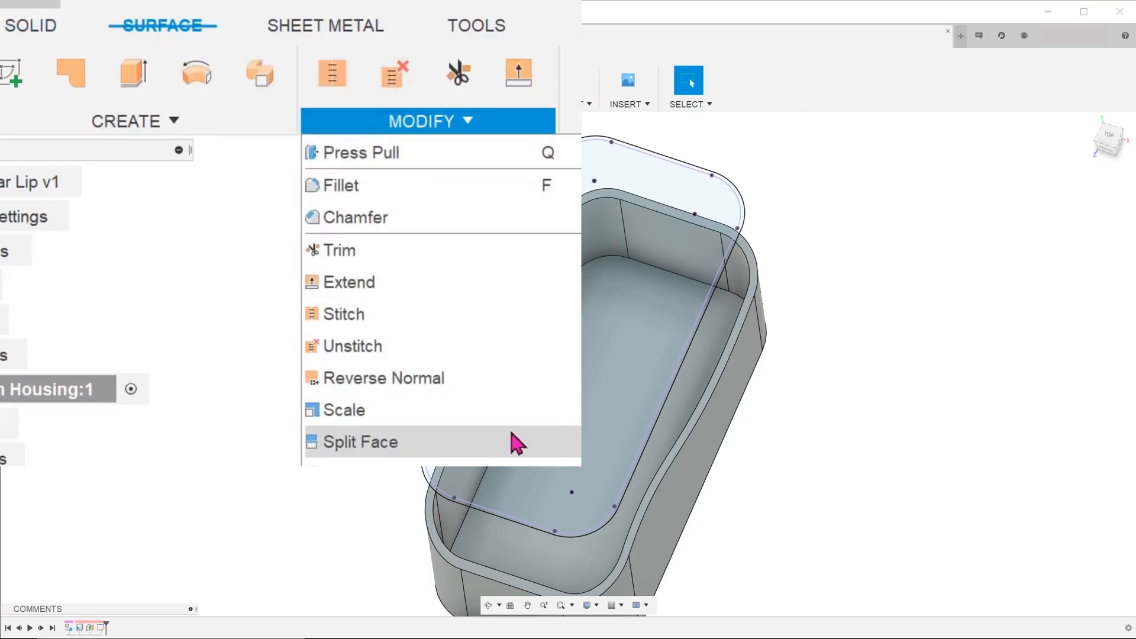
left_click(361, 442)
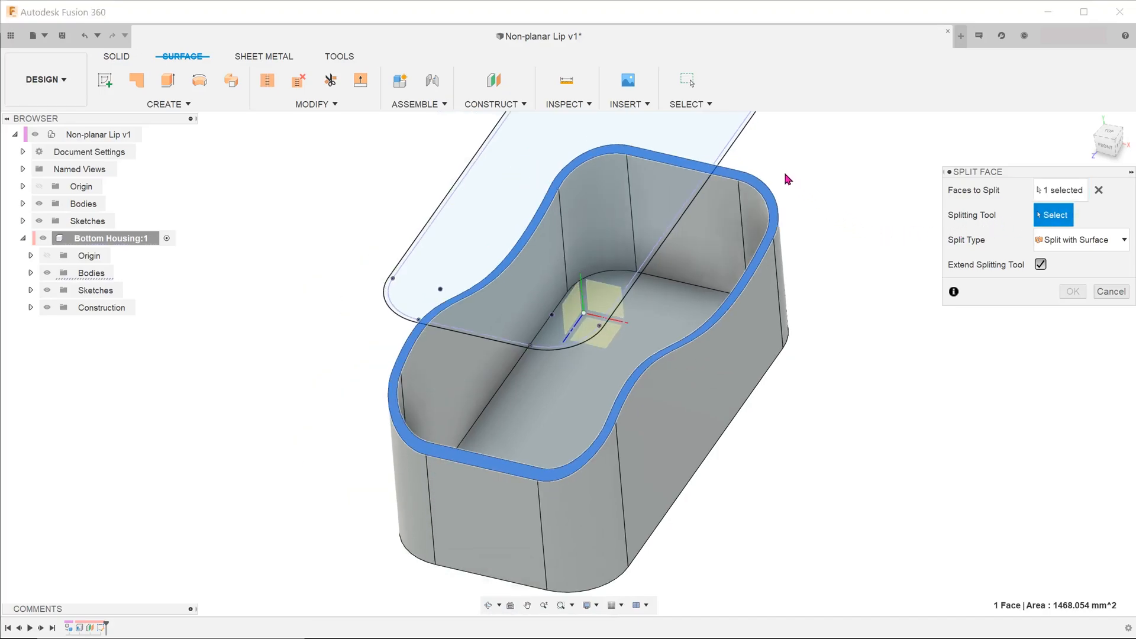
mouse_move(739, 144)
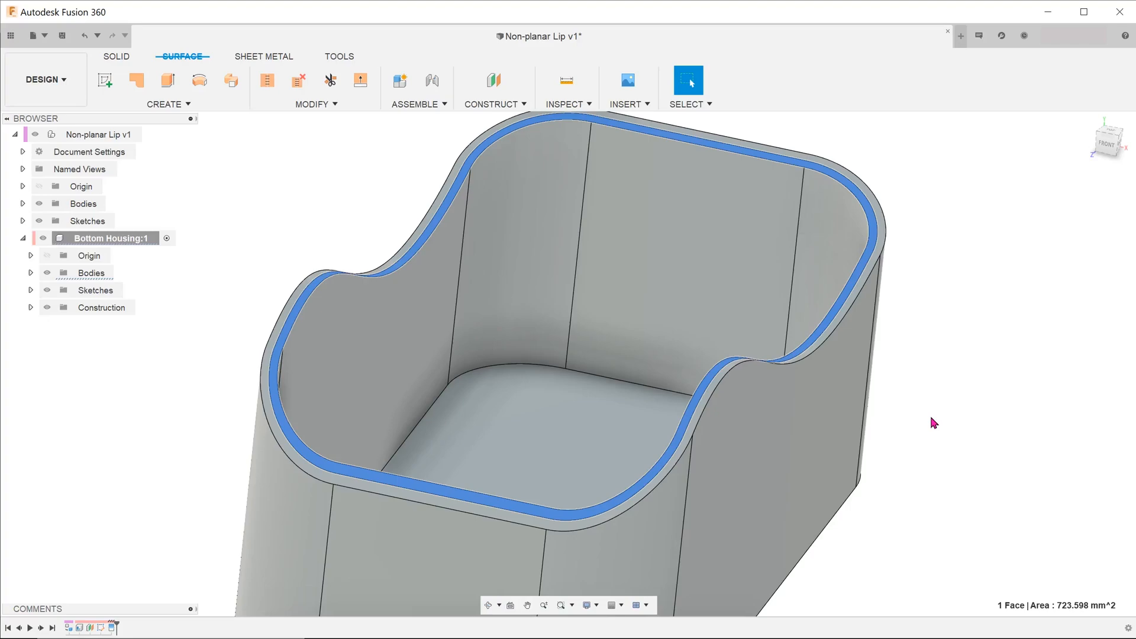
mouse_move(944, 427)
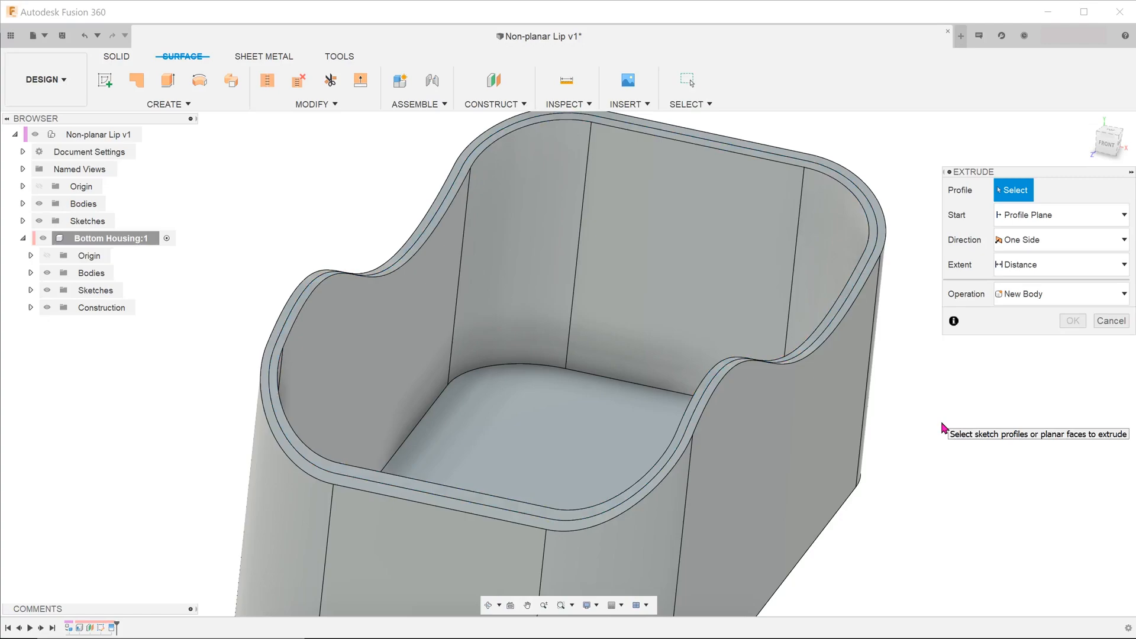
mouse_move(874, 255)
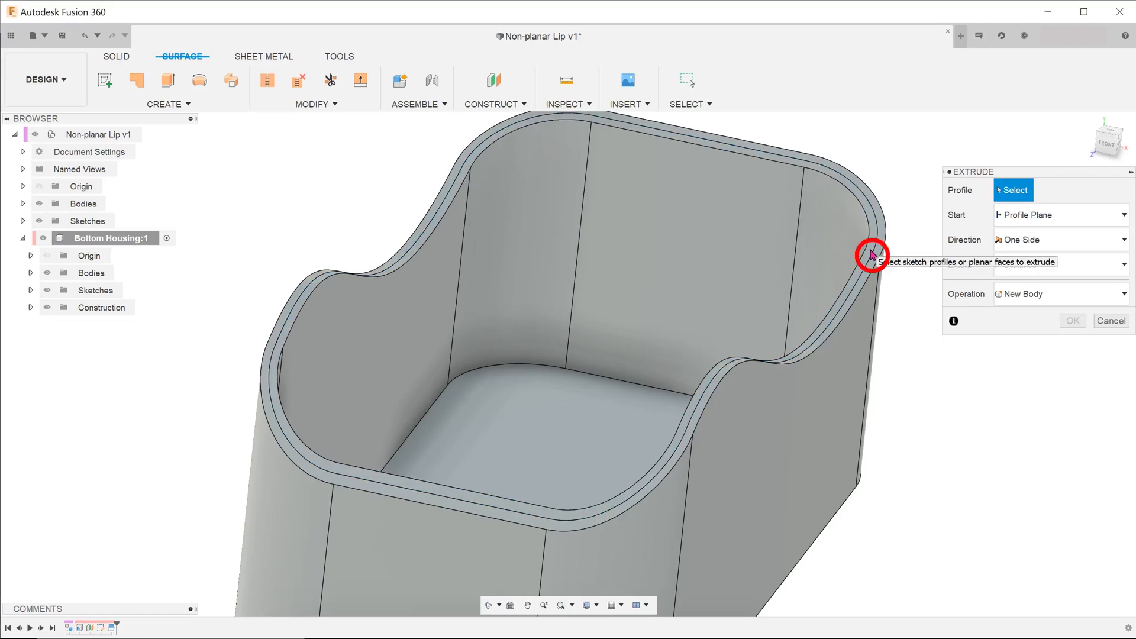
mouse_move(872, 226)
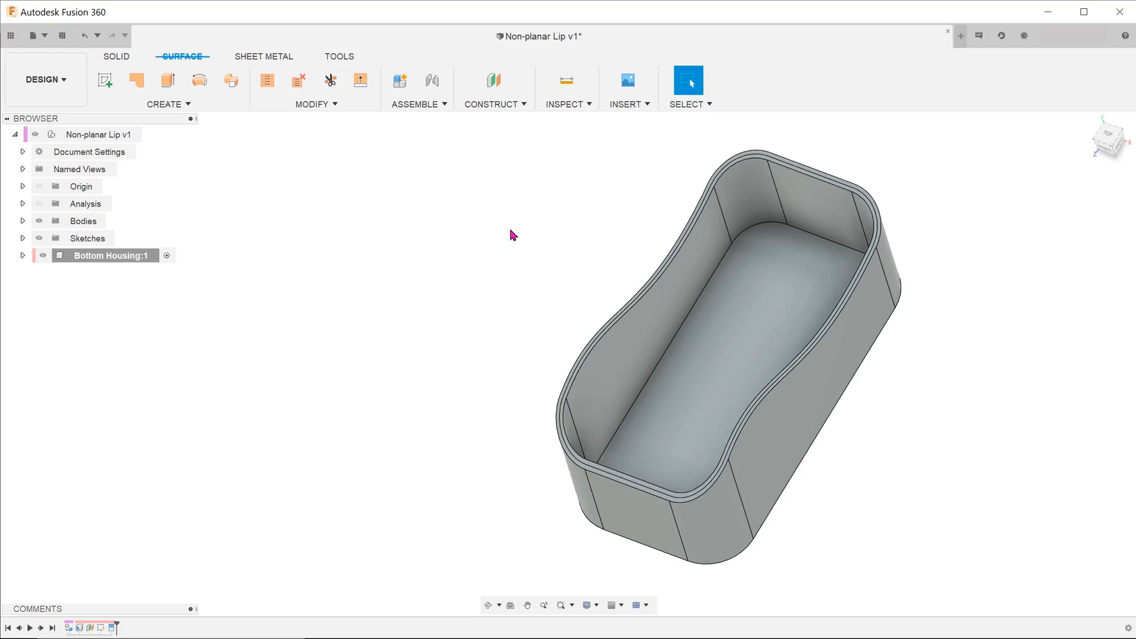
Offset the inner rim strip face by 2 mm with Offset Face.
left_click(100, 59)
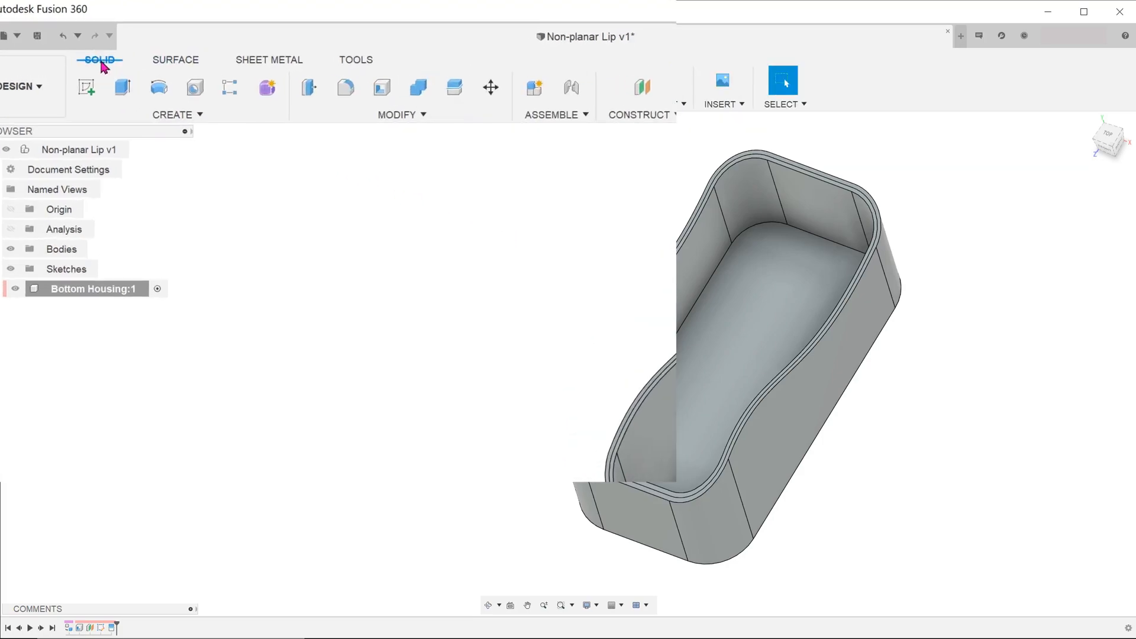
left_click(396, 114)
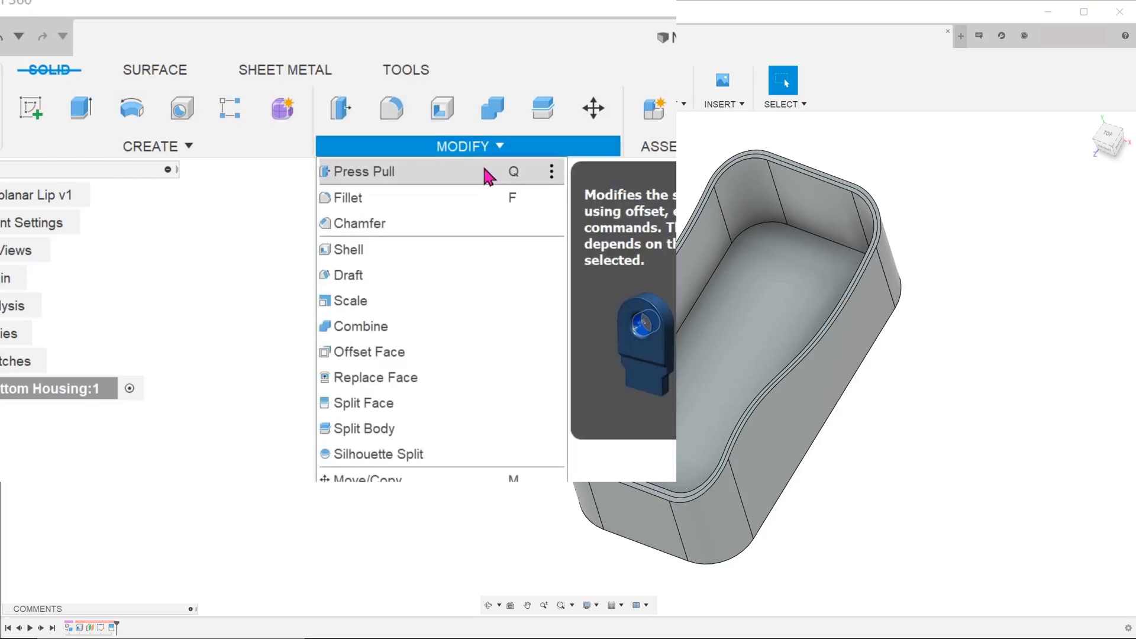
left_click(364, 171)
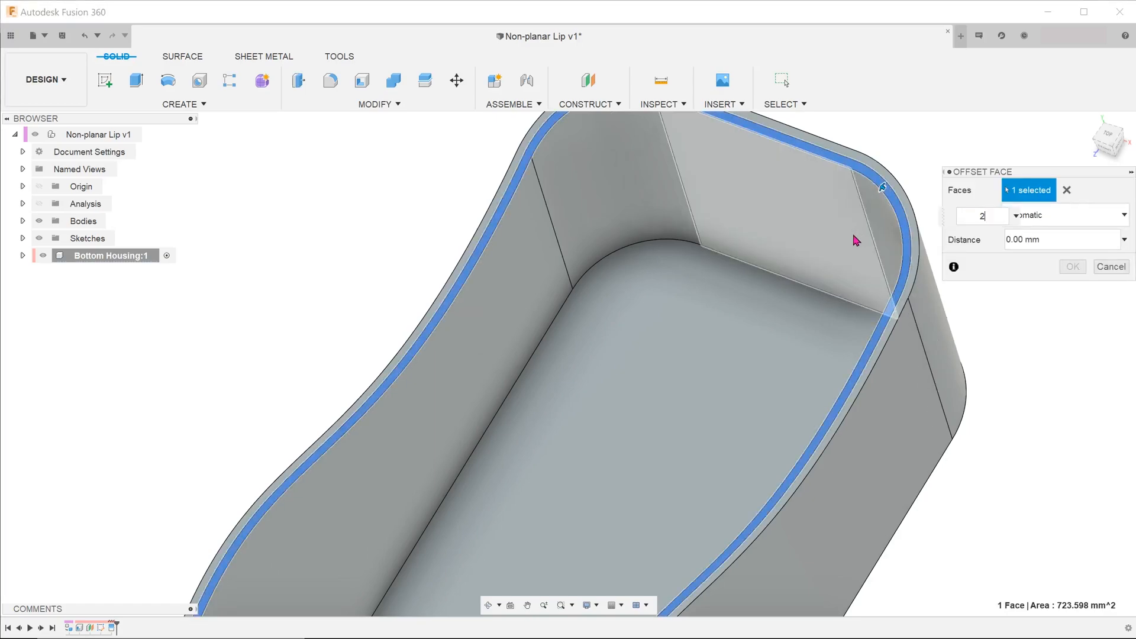
type("2 mm")
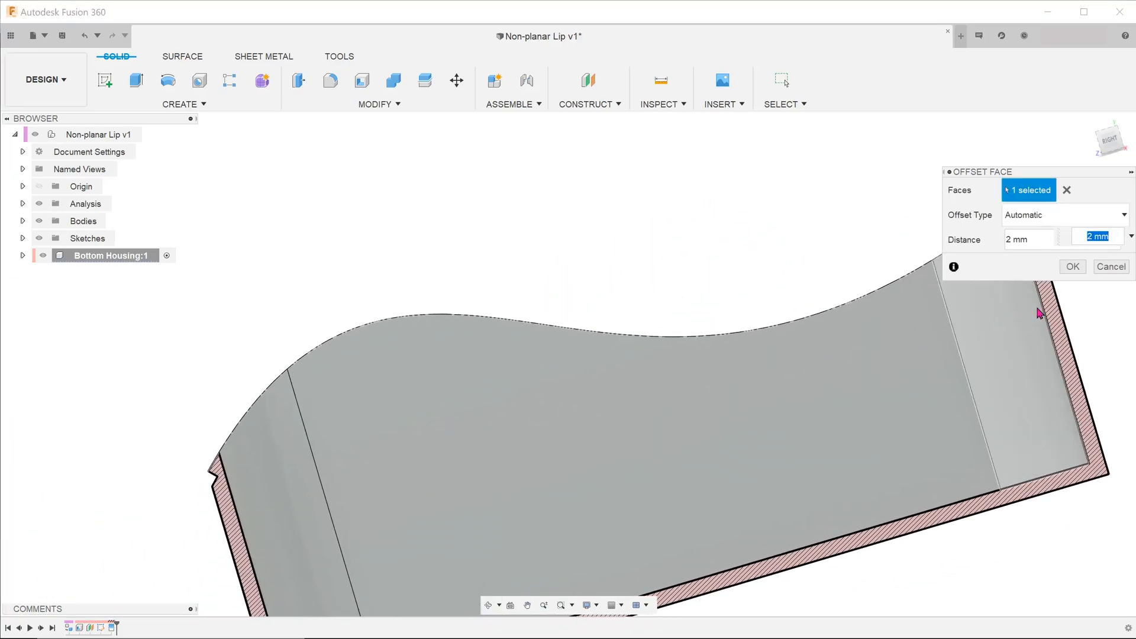
left_click(1072, 266)
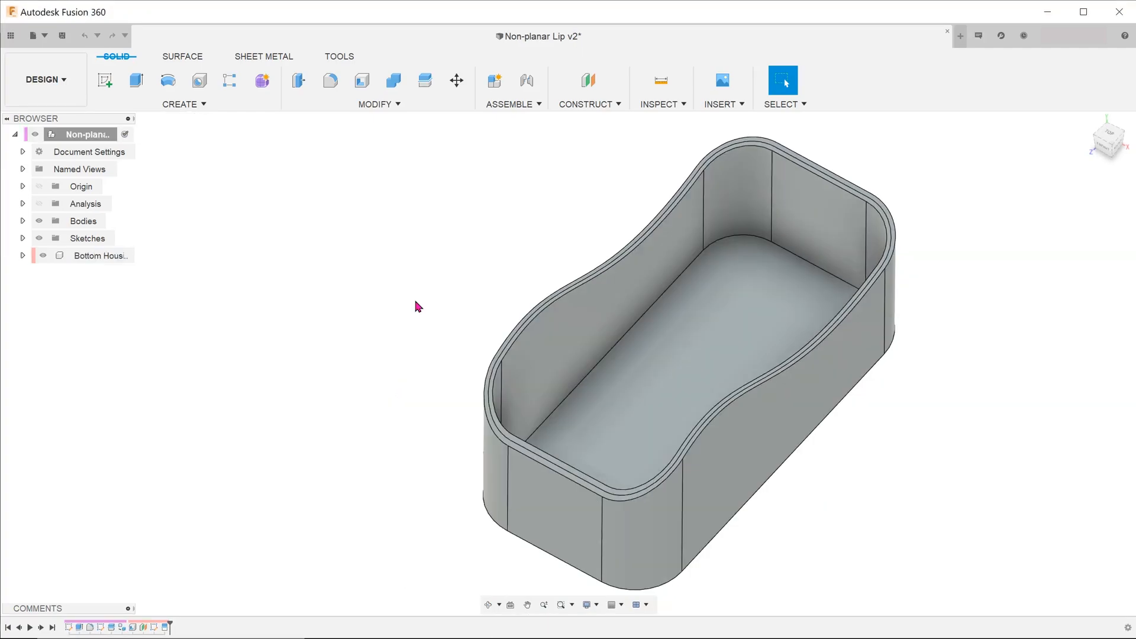
Start a 2 mm Offset Face on the inner rim strip, then revert to the unsplit rim.
left_click(375, 104)
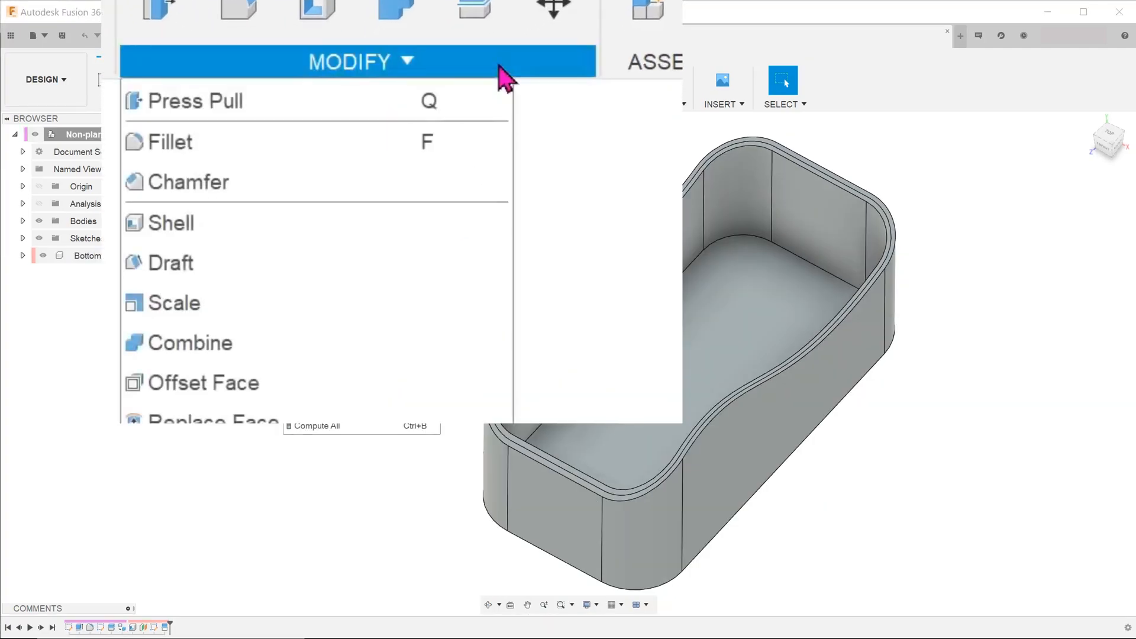
mouse_move(435, 382)
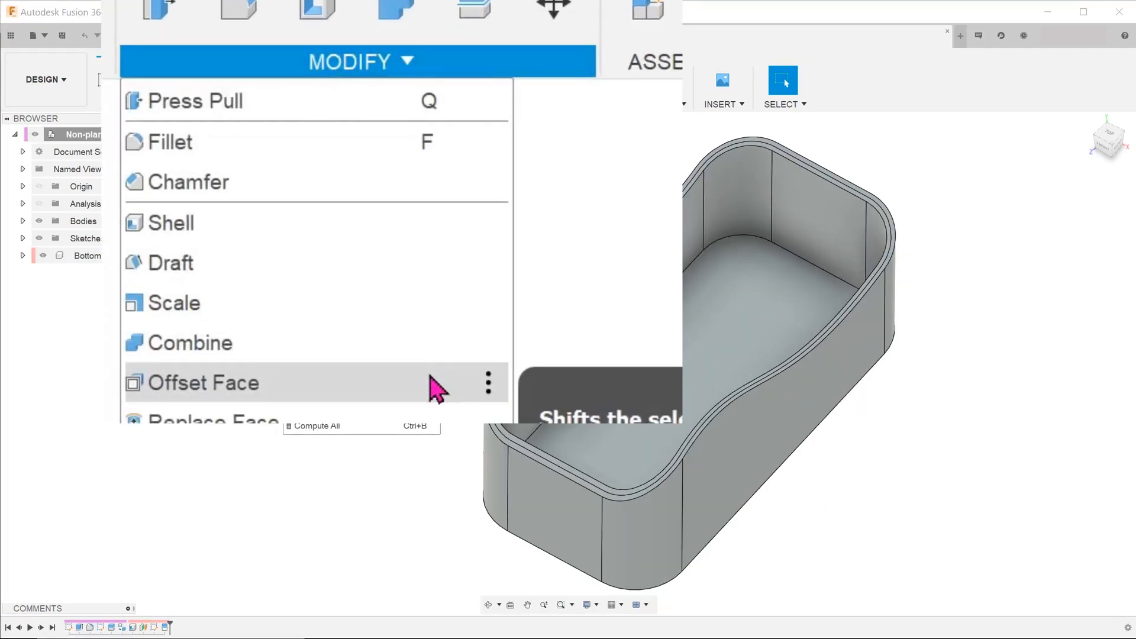
left_click(203, 382)
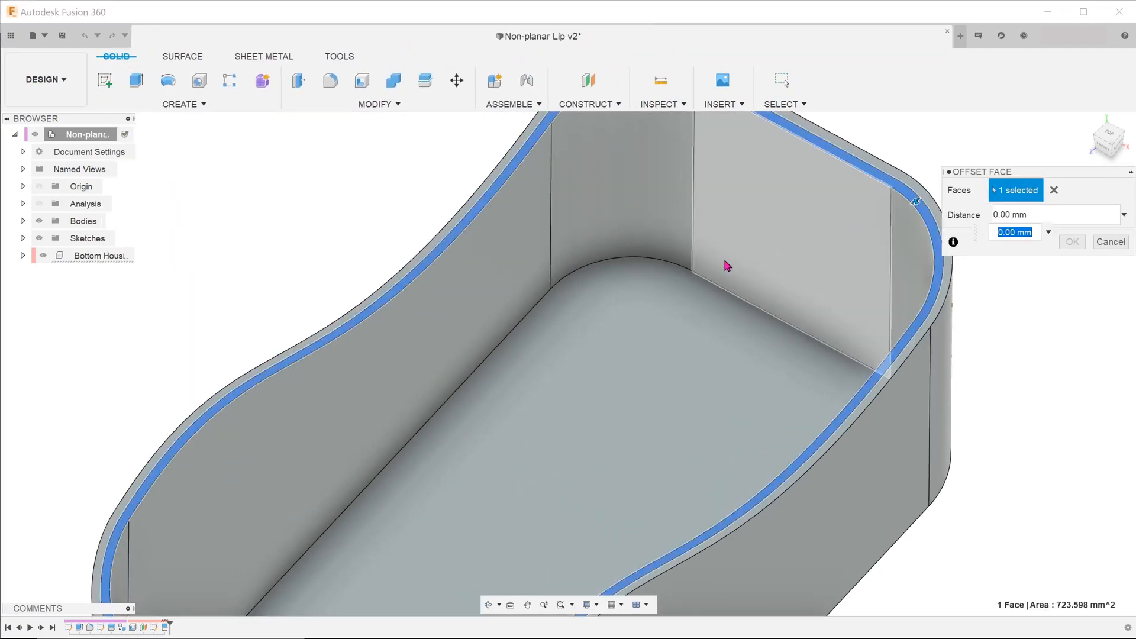
type("2")
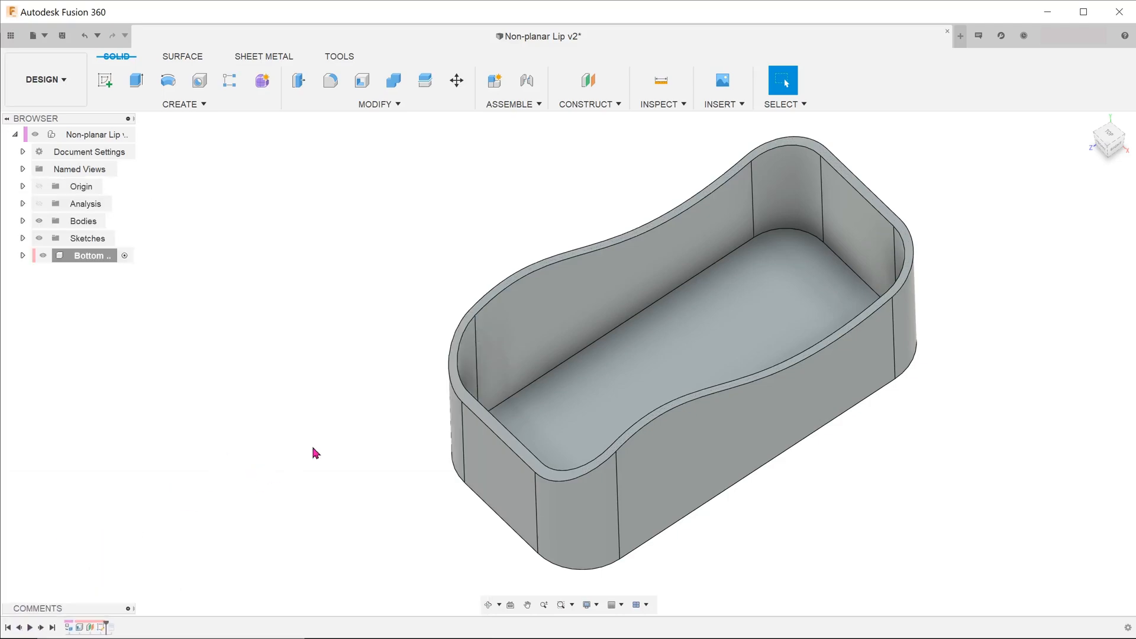
mouse_move(376, 413)
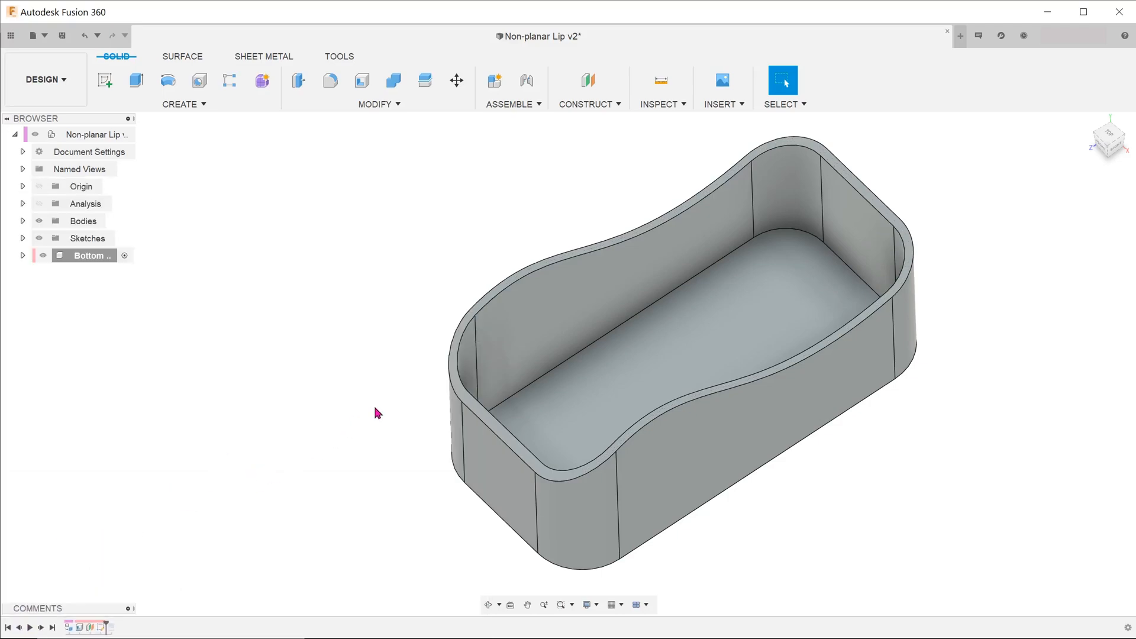
Extrude the thin outline profile To Object on the curved top face, changing chain faces, joined.
left_click(22, 255)
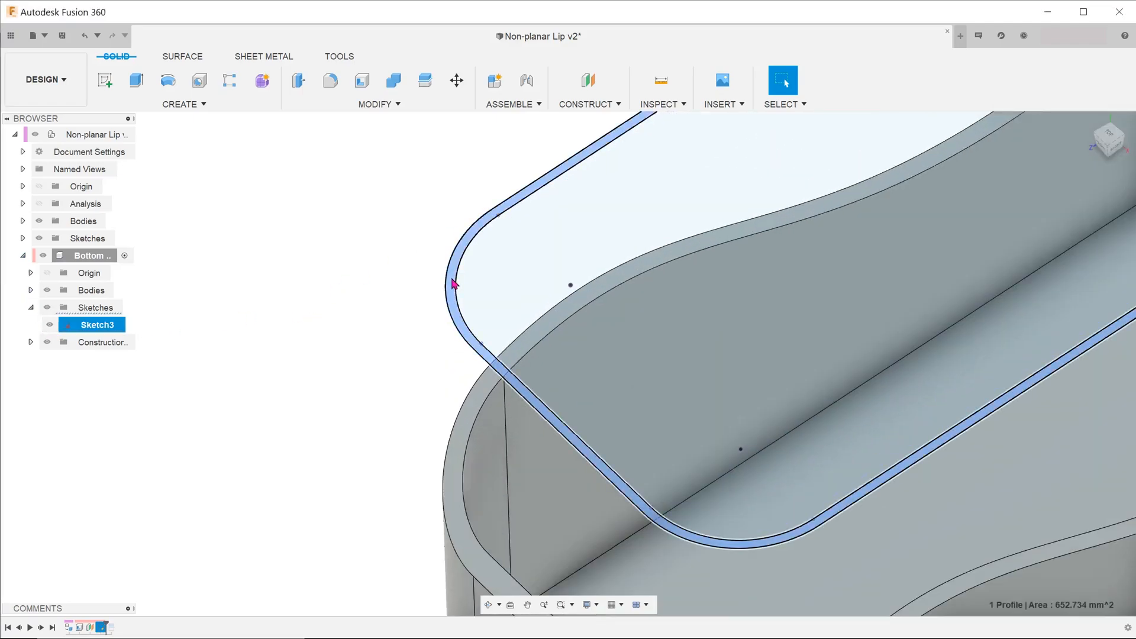
left_click(135, 80)
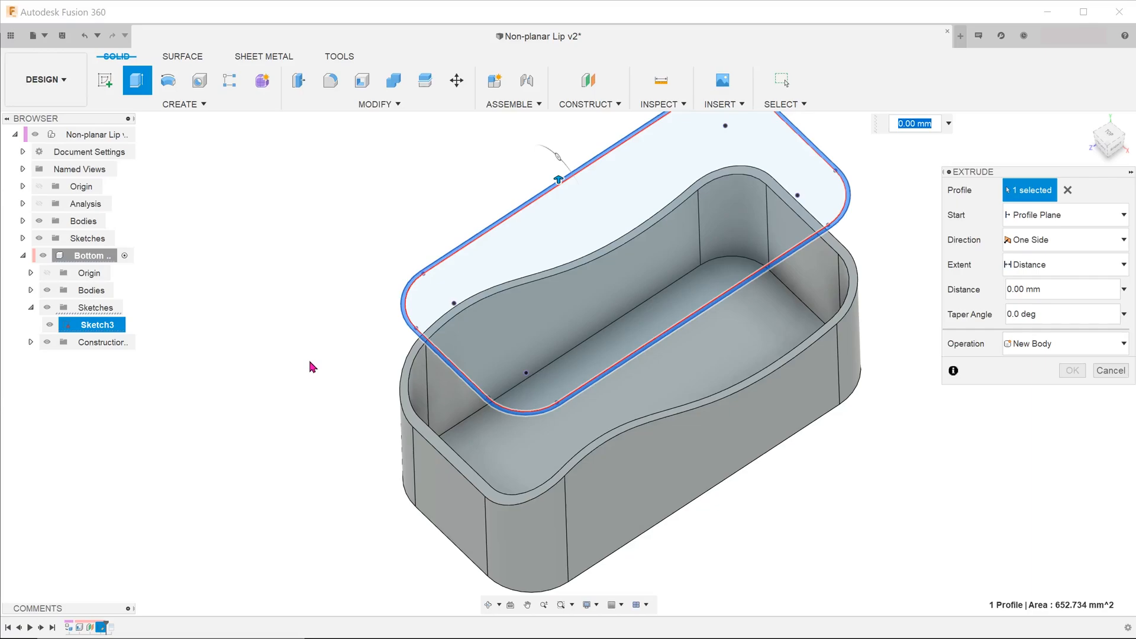
mouse_move(397, 377)
type("-25")
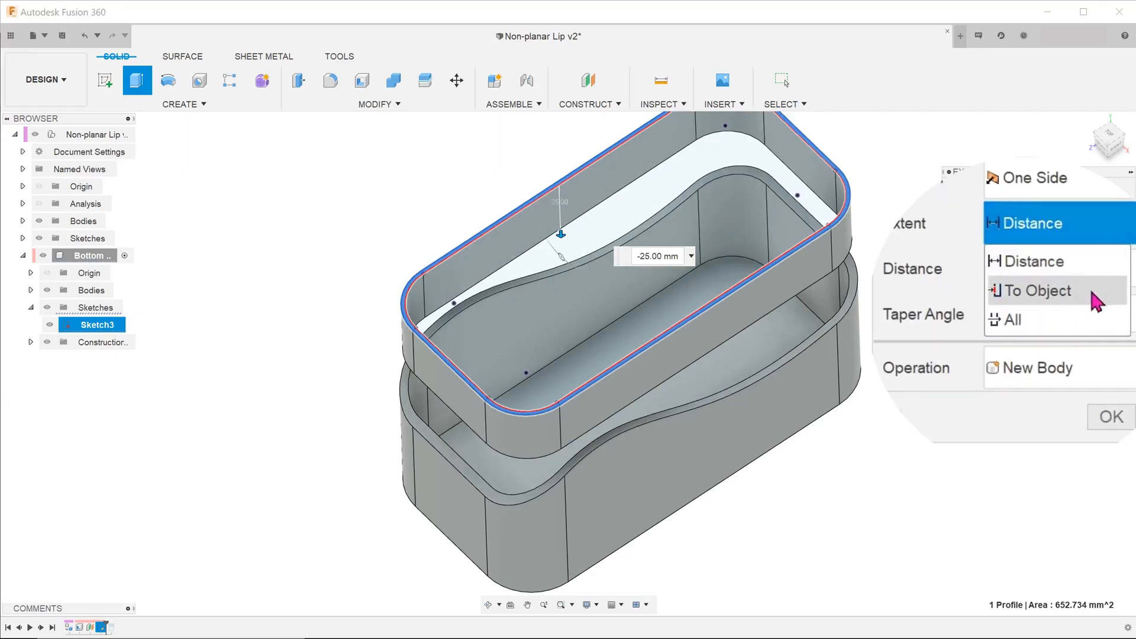
left_click(1039, 291)
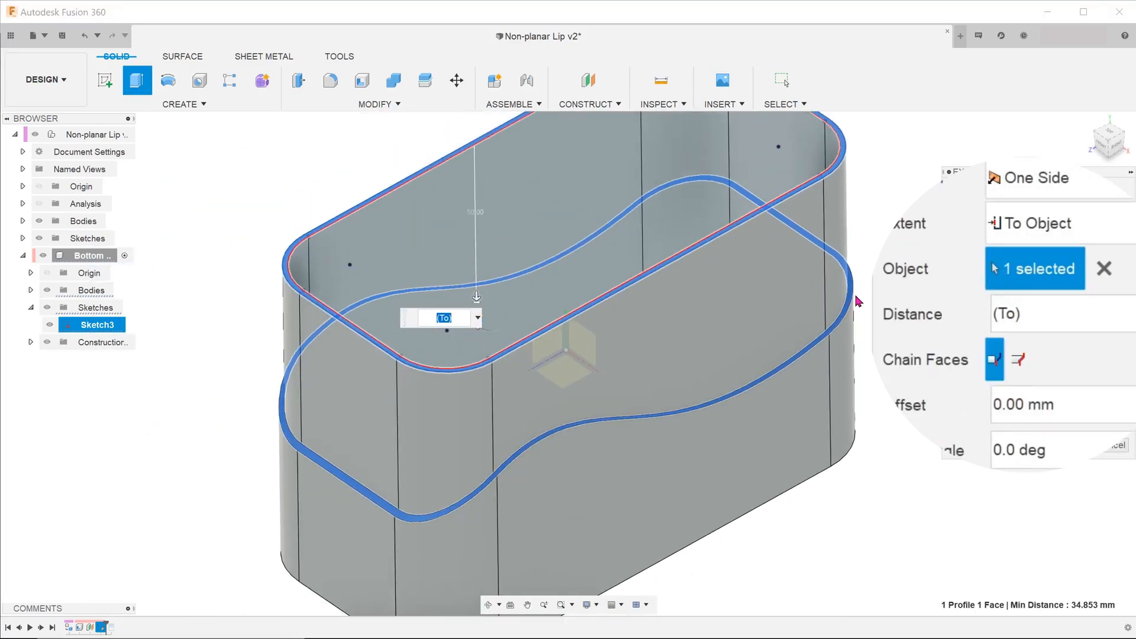
mouse_move(1020, 358)
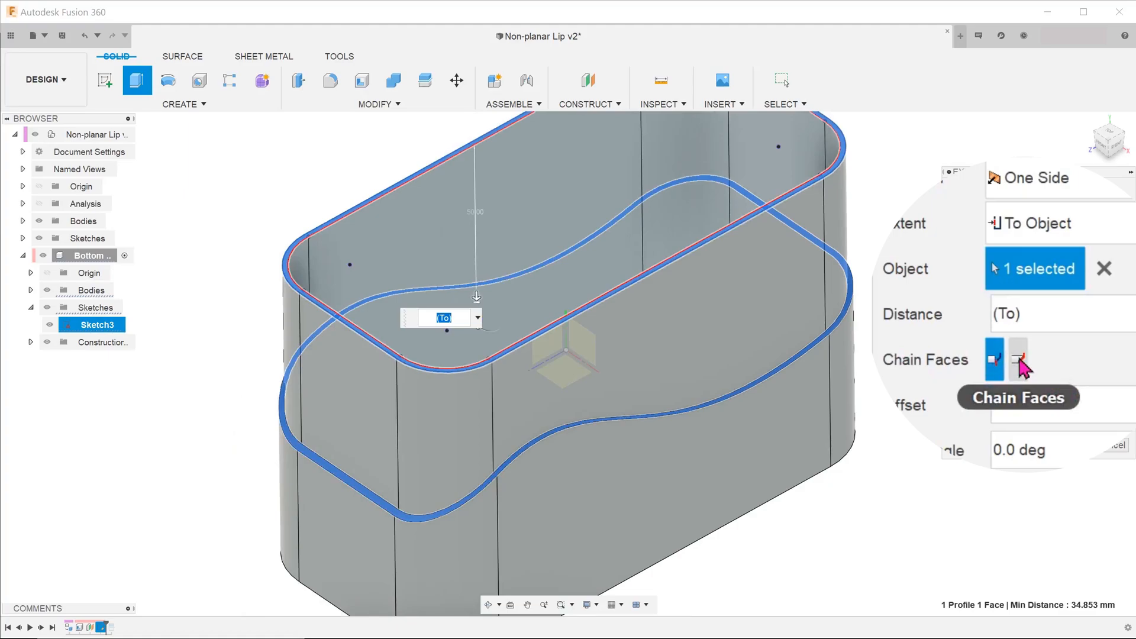
left_click(1017, 359)
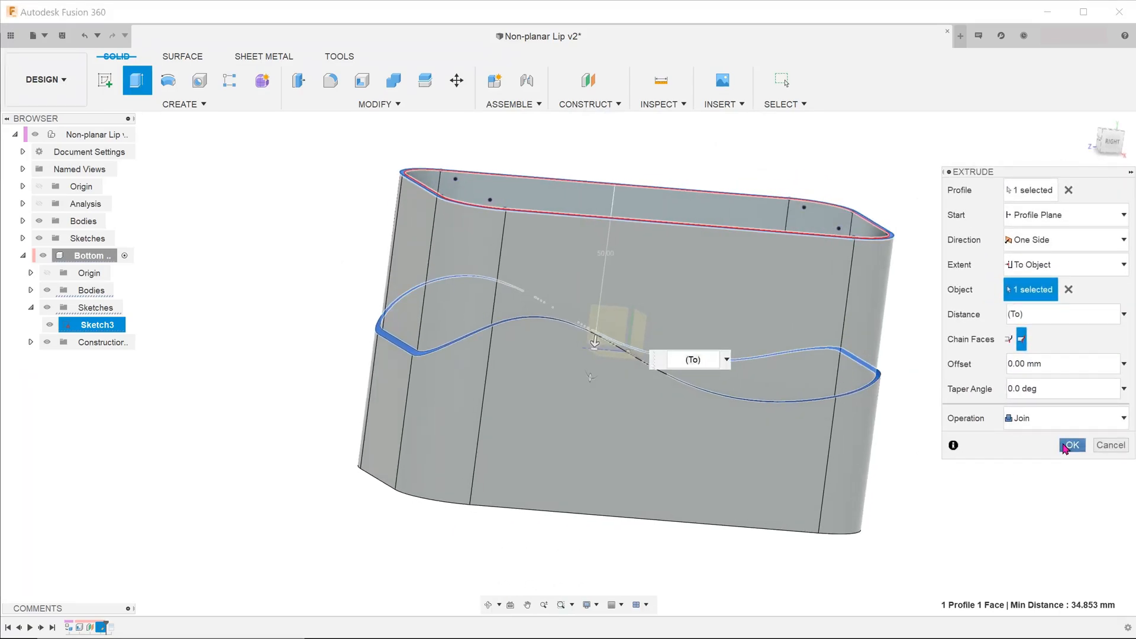
left_click(1072, 445)
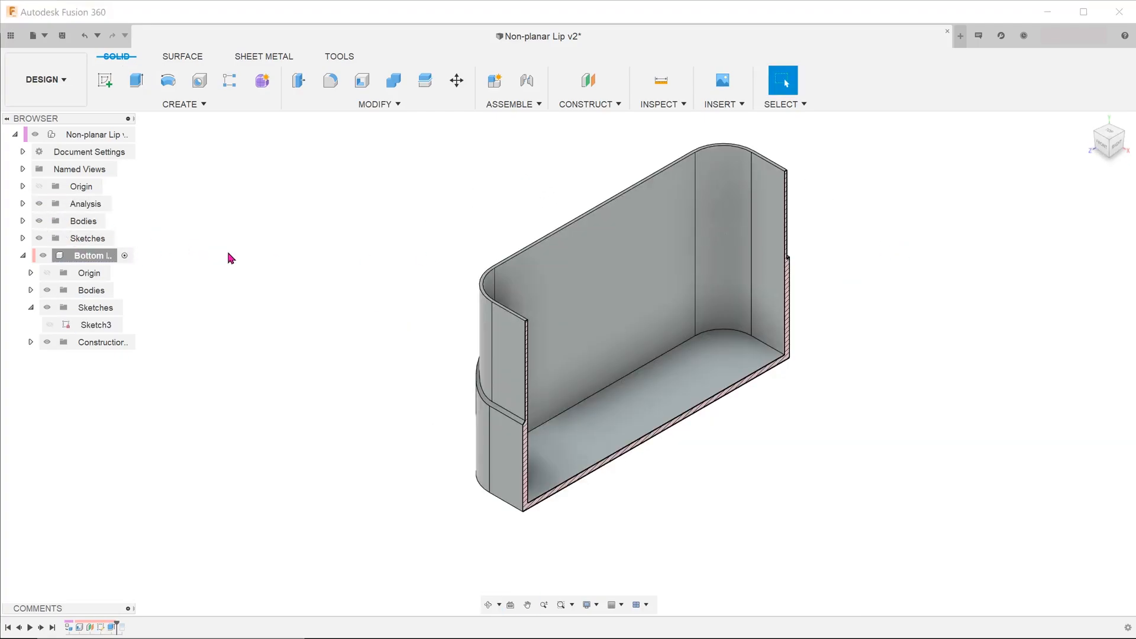
Turn off the section analysis to show the whole wavy-rimmed housing.
left_click(1108, 139)
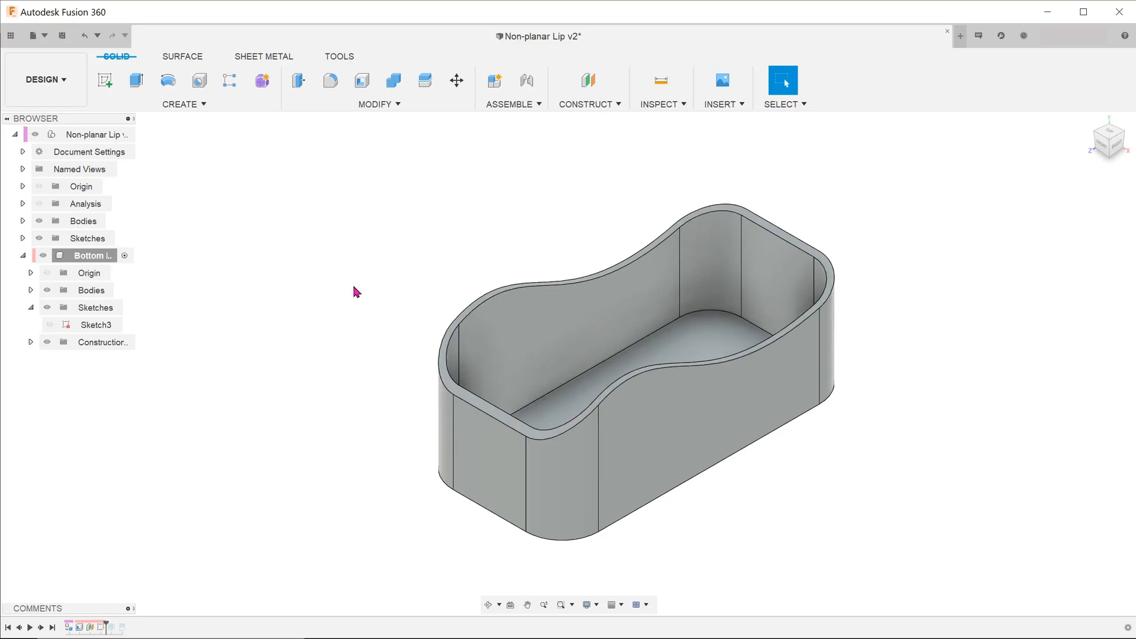
mouse_move(342, 256)
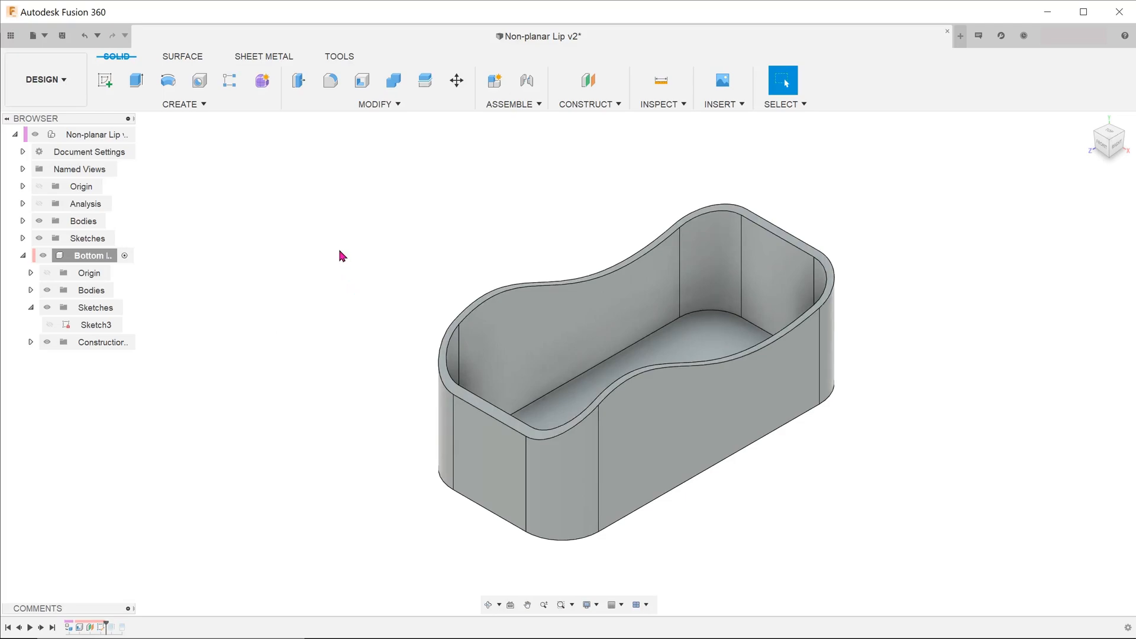
Start a 5 mm surface Offset on the rim's top face as a new body.
left_click(209, 30)
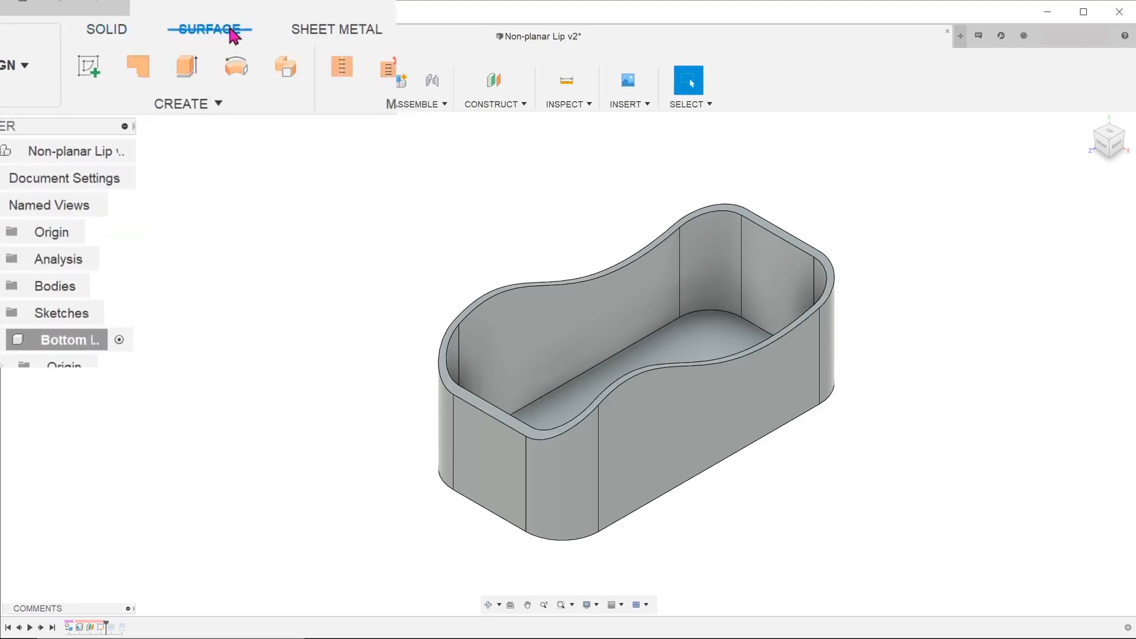
mouse_move(257, 116)
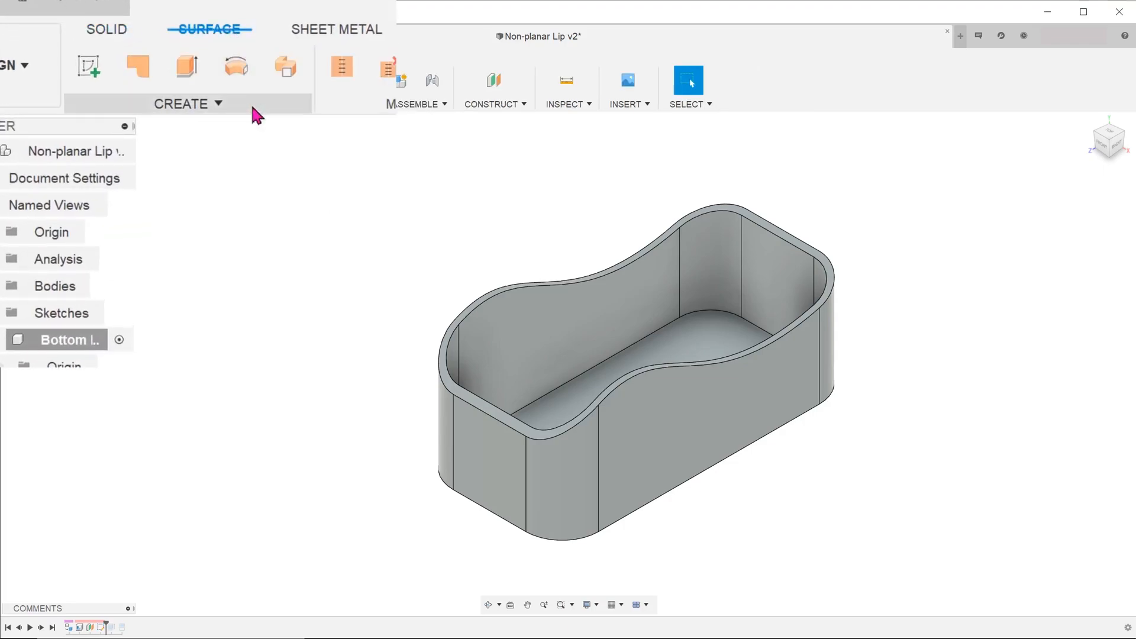
left_click(185, 103)
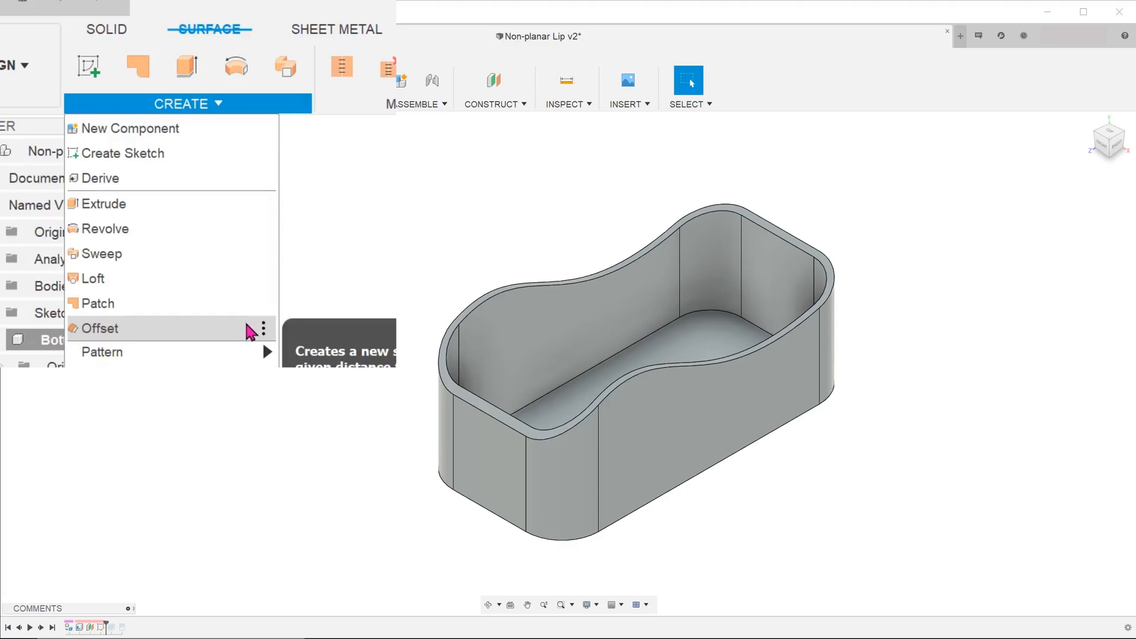
left_click(101, 328)
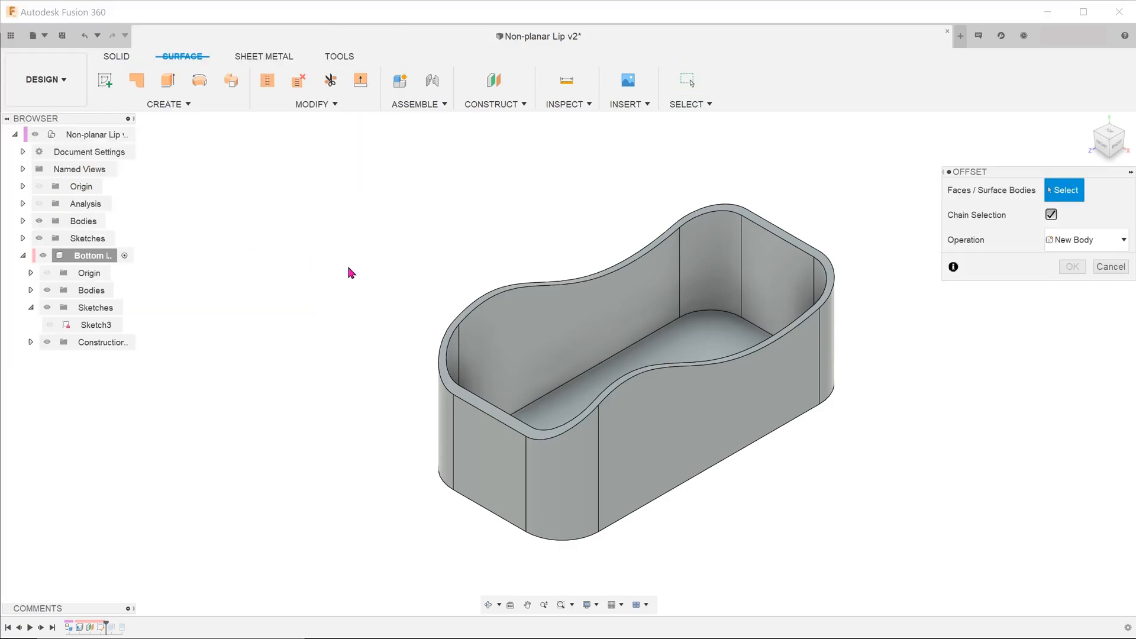
left_click(828, 279)
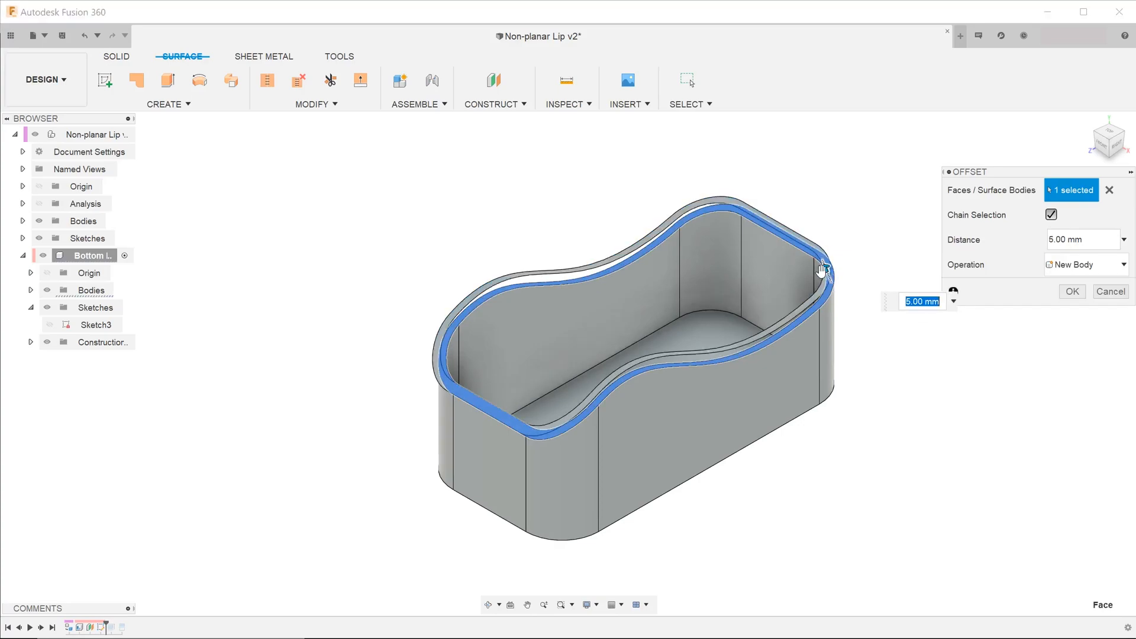
mouse_move(822, 269)
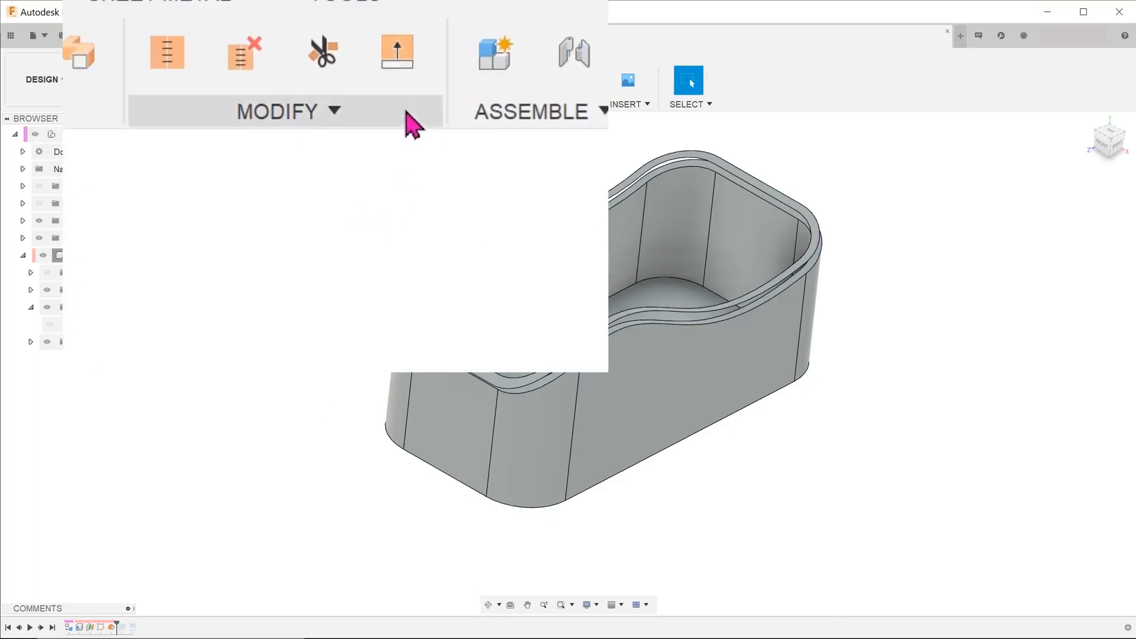
Extend the offset surface's edge chains 10 mm with a Natural extension.
left_click(277, 111)
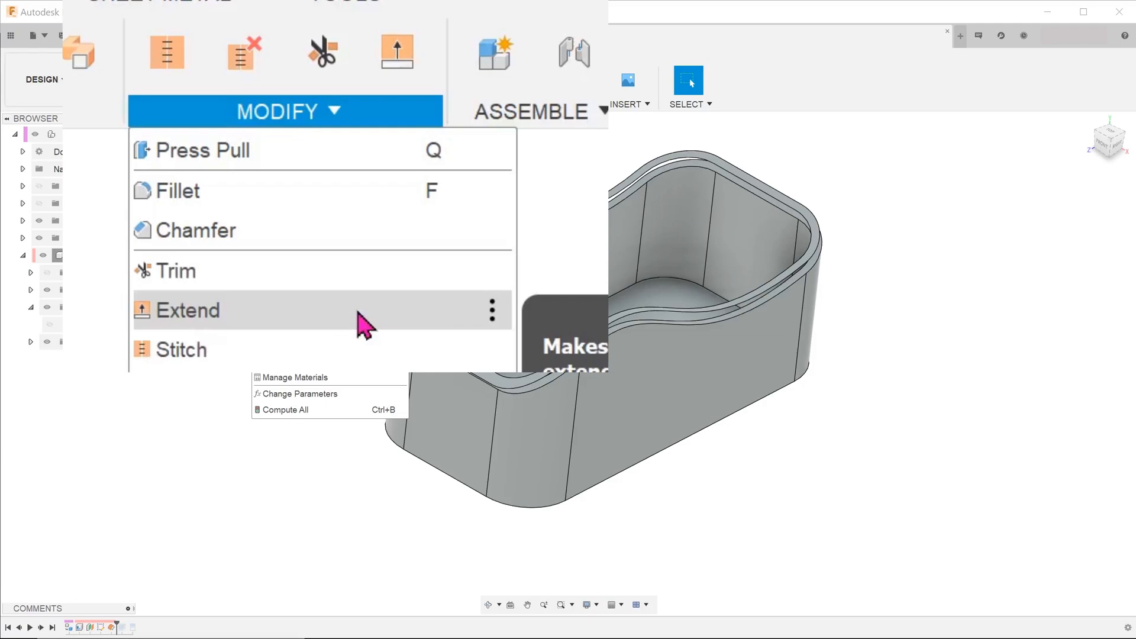
left_click(187, 311)
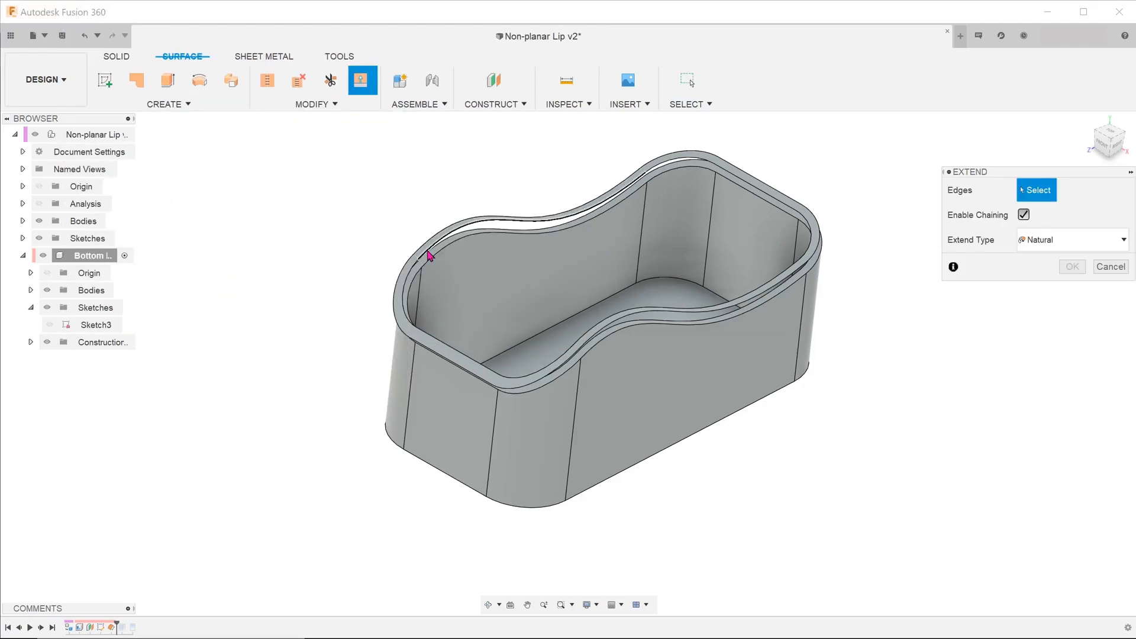
left_click(427, 255)
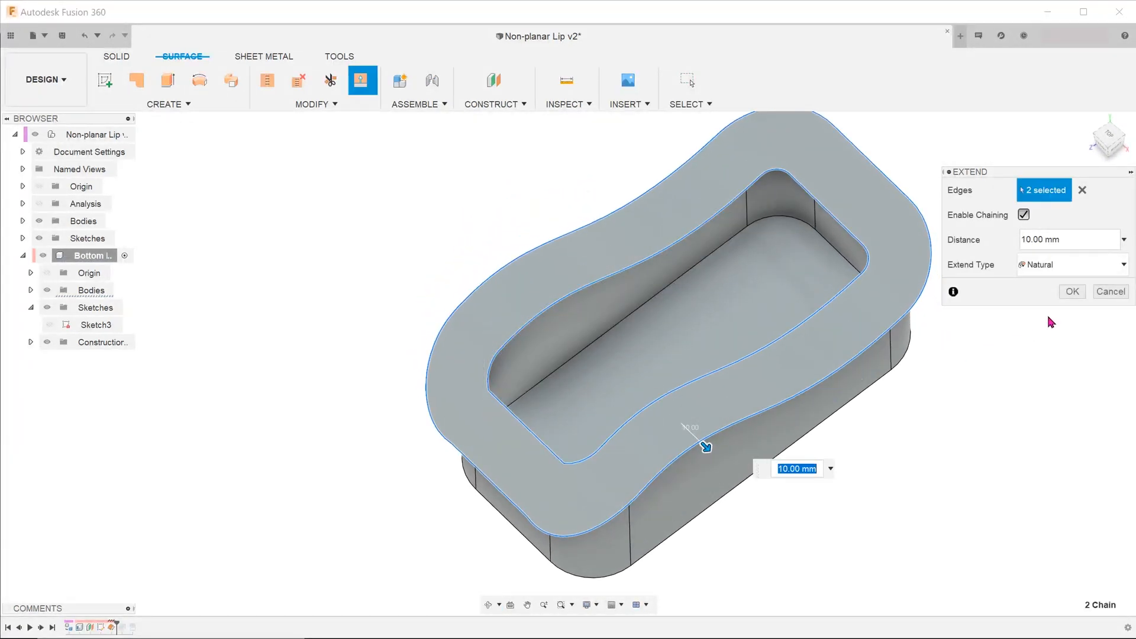
left_click(1072, 291)
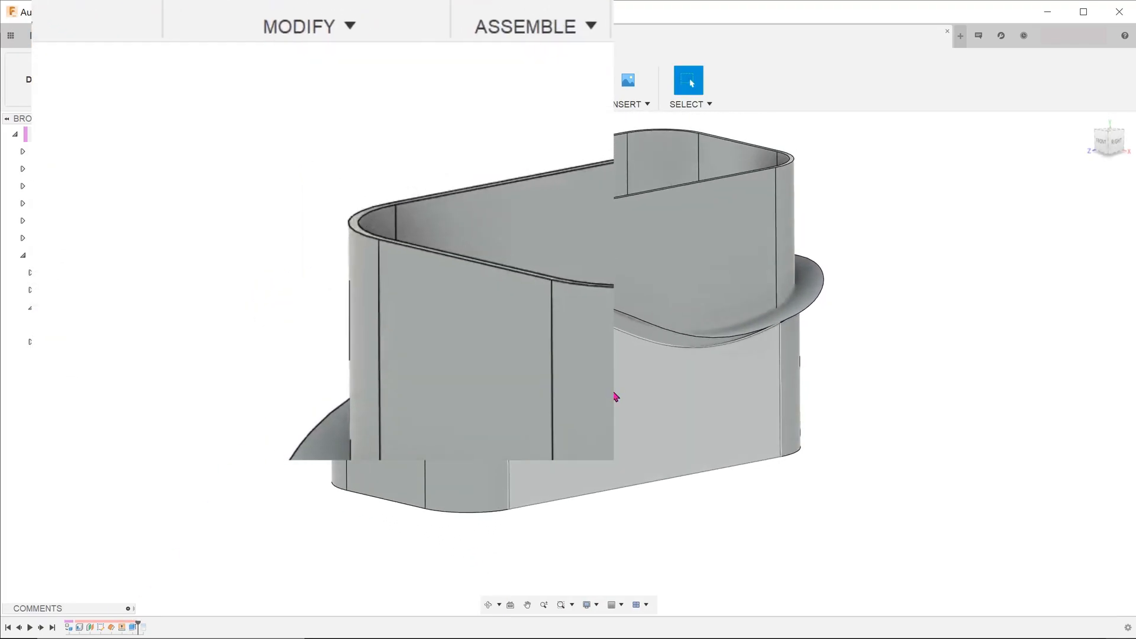
Split the housing with the extended surface and reveal Body1 and Body2.
left_click(298, 26)
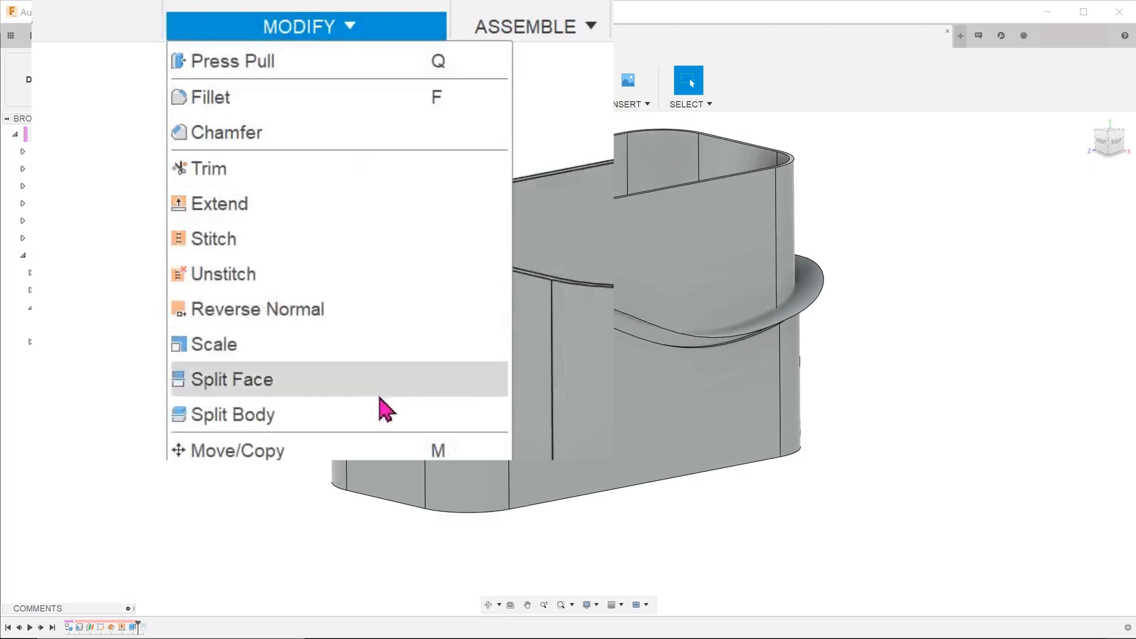
left_click(233, 414)
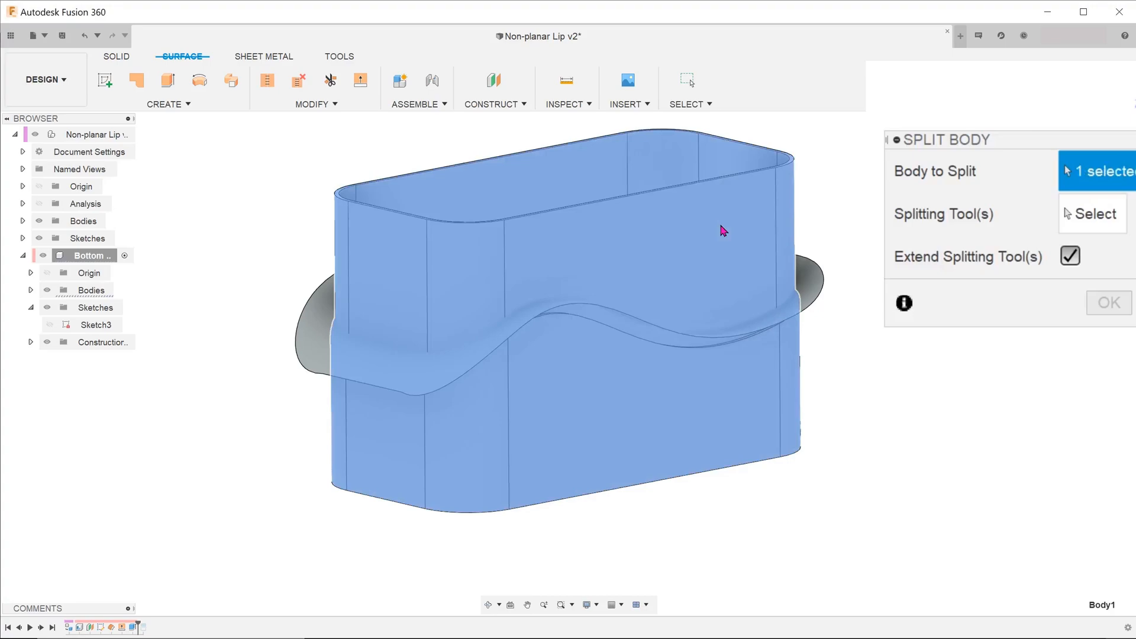
left_click(1094, 214)
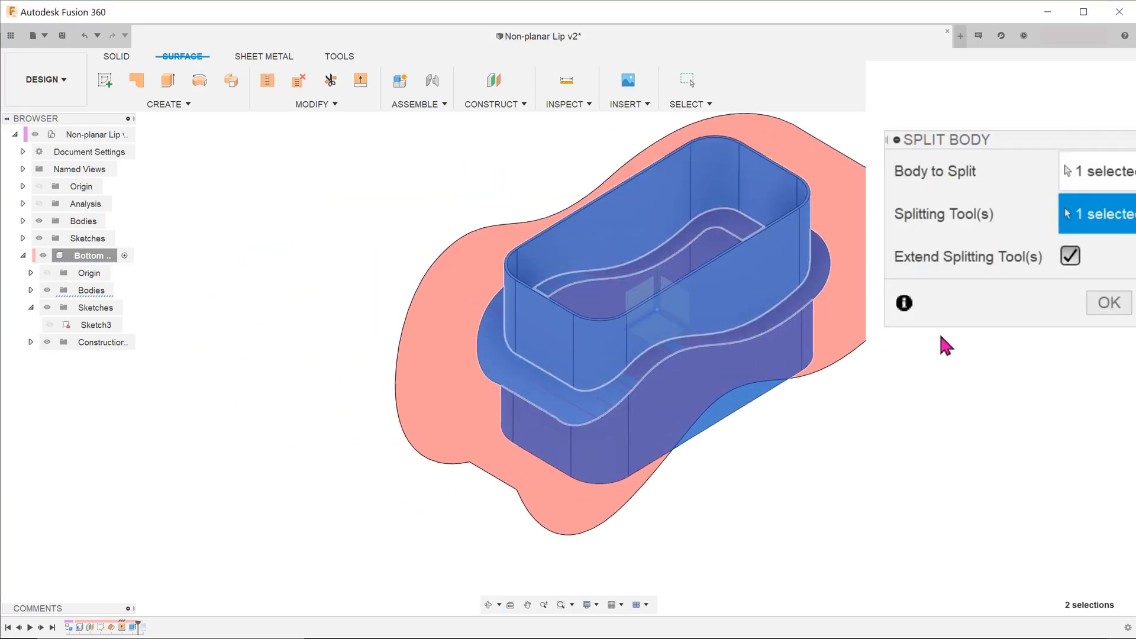
left_click(1108, 302)
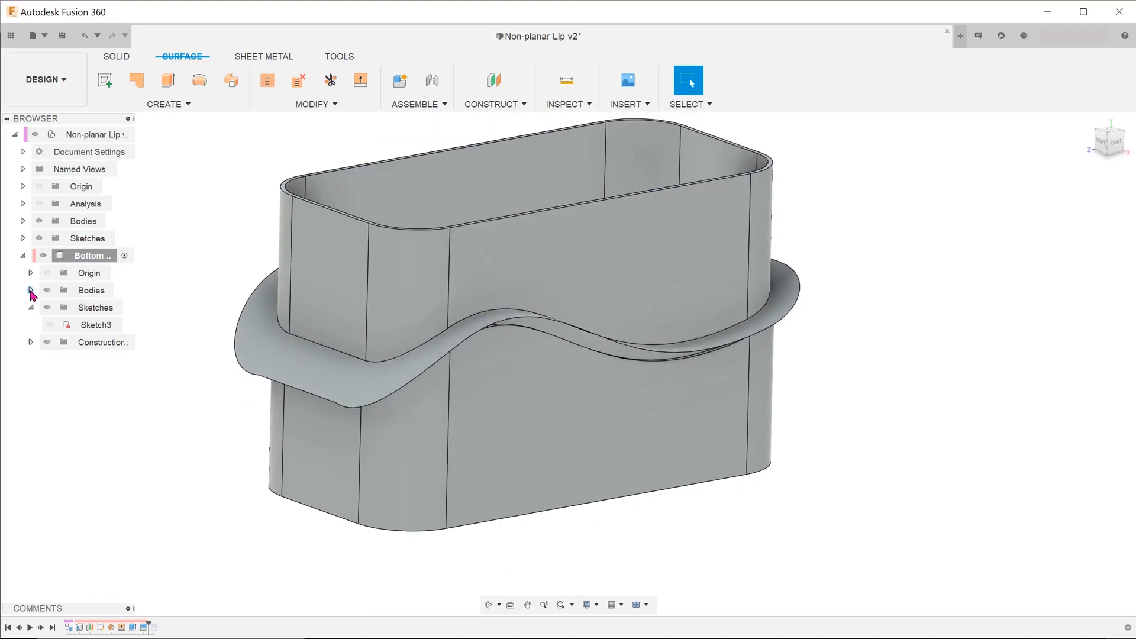
left_click(30, 290)
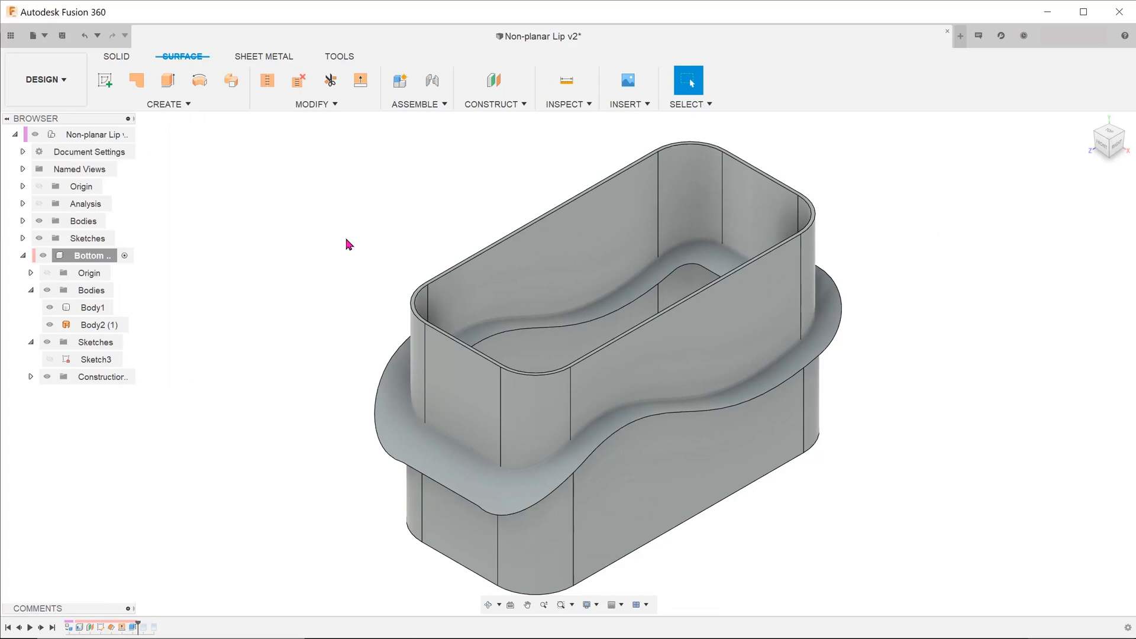
Replace Body1's flat wall top face with the curved offset surface using Replace Face.
left_click(116, 57)
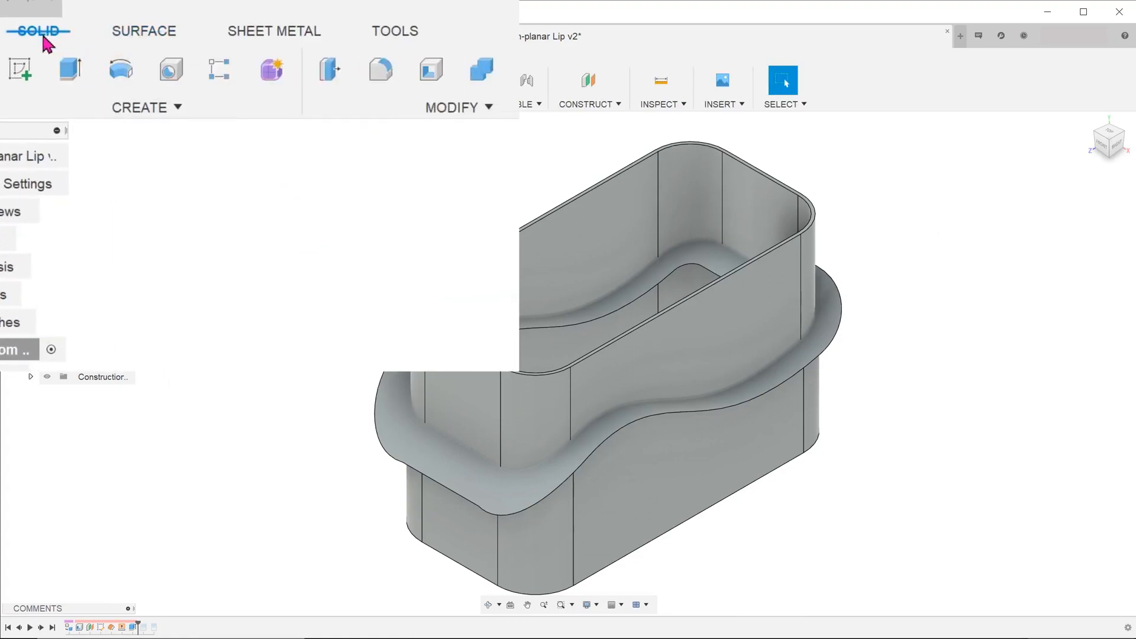
left_click(451, 108)
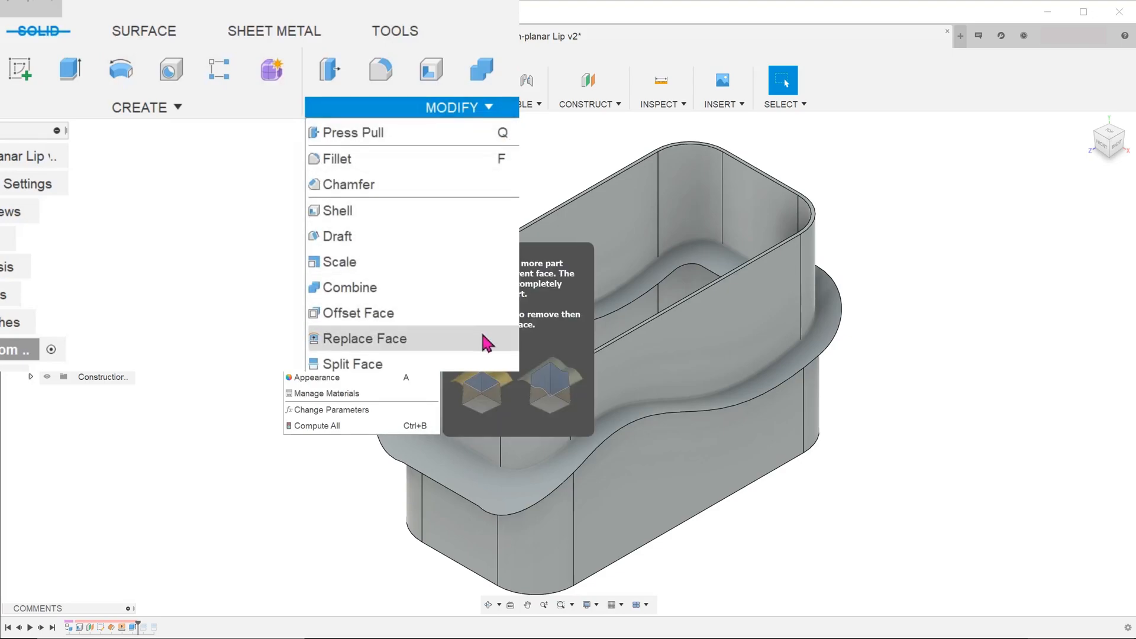
left_click(366, 339)
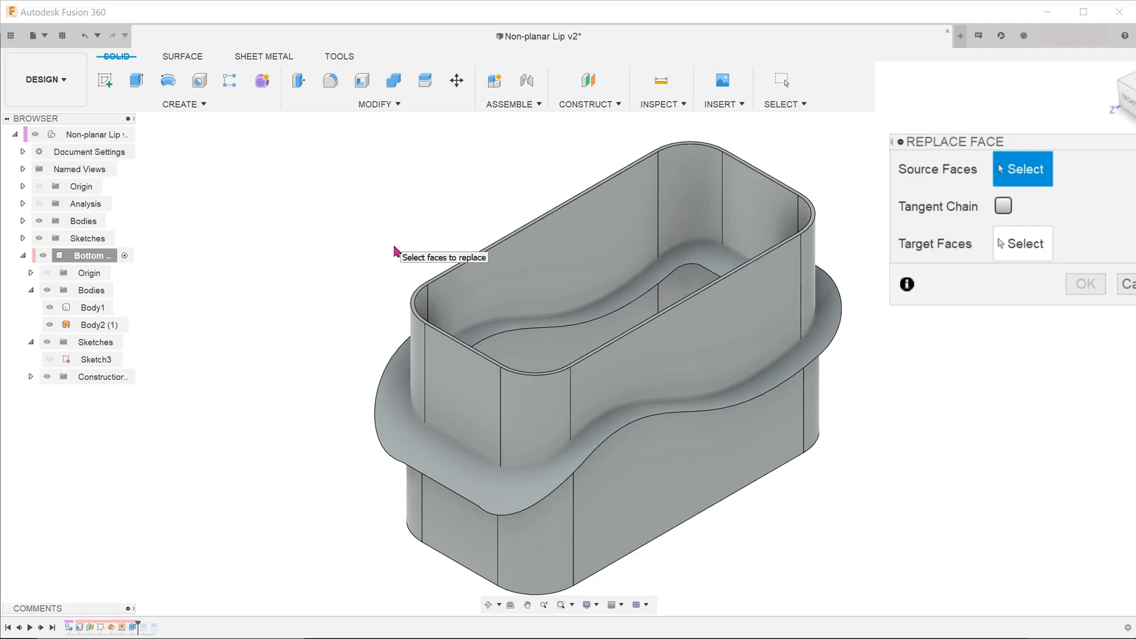
mouse_move(399, 425)
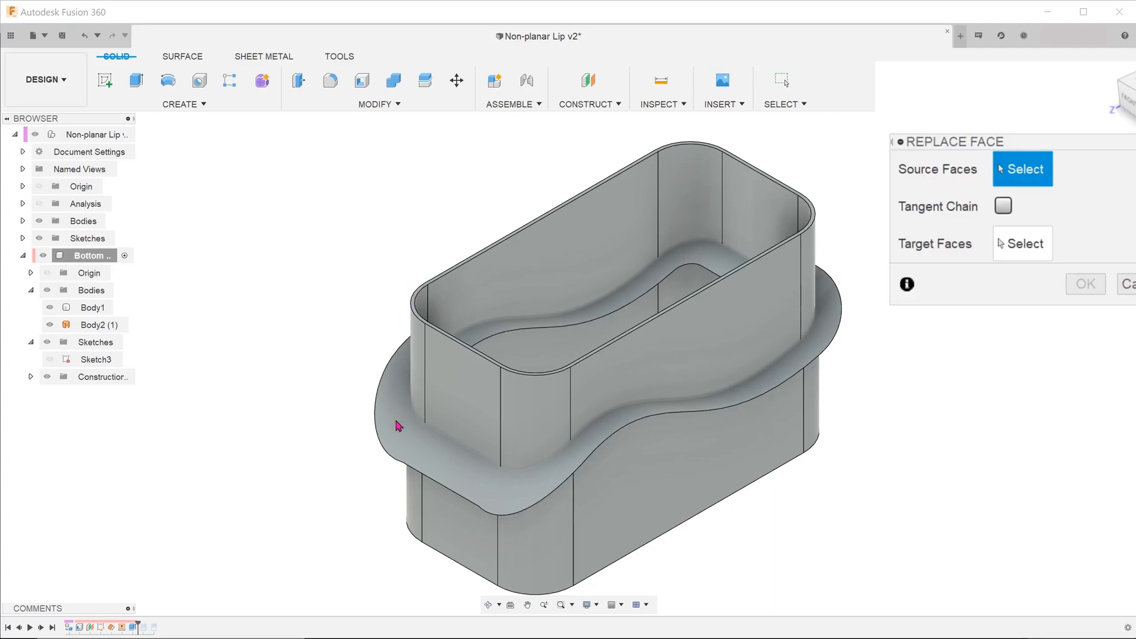
mouse_move(864, 162)
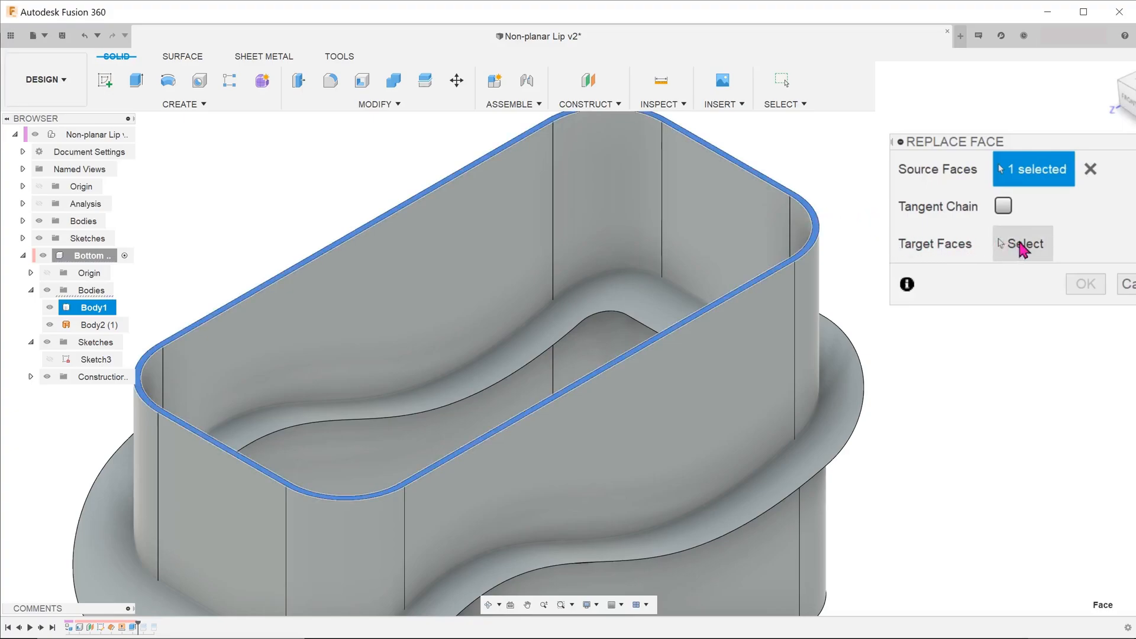
left_click(1022, 243)
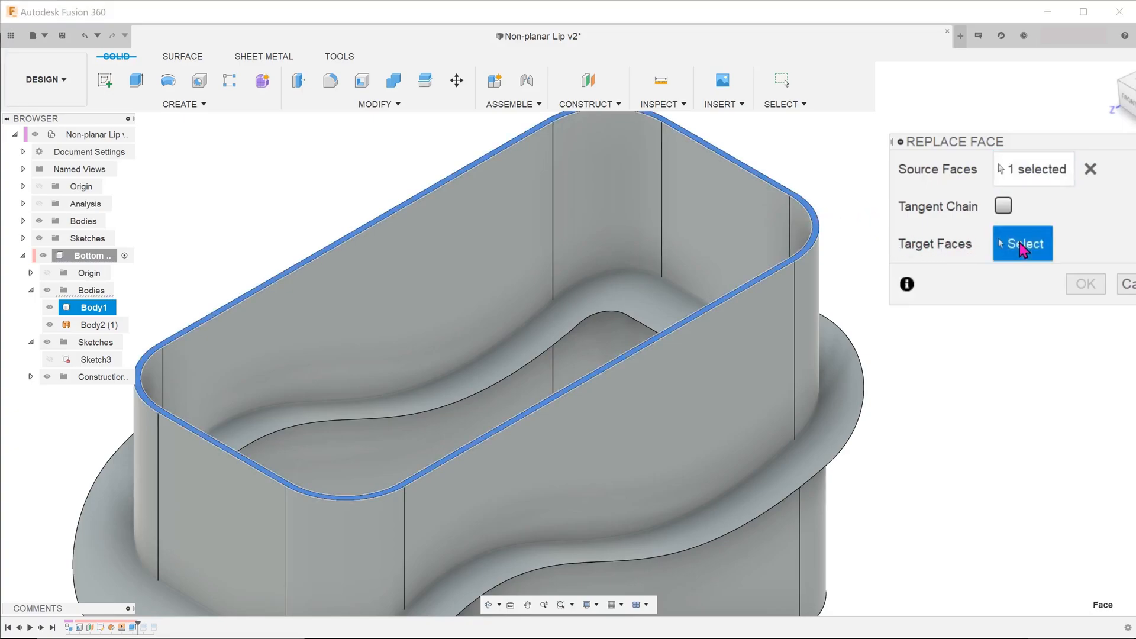
mouse_move(911, 330)
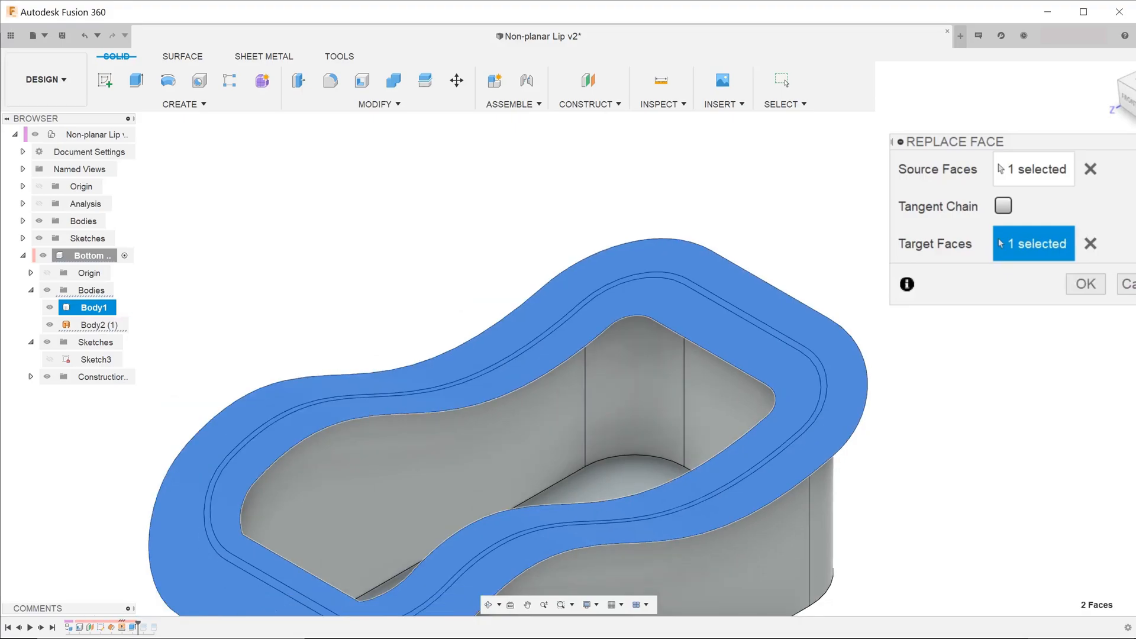
left_click(1084, 284)
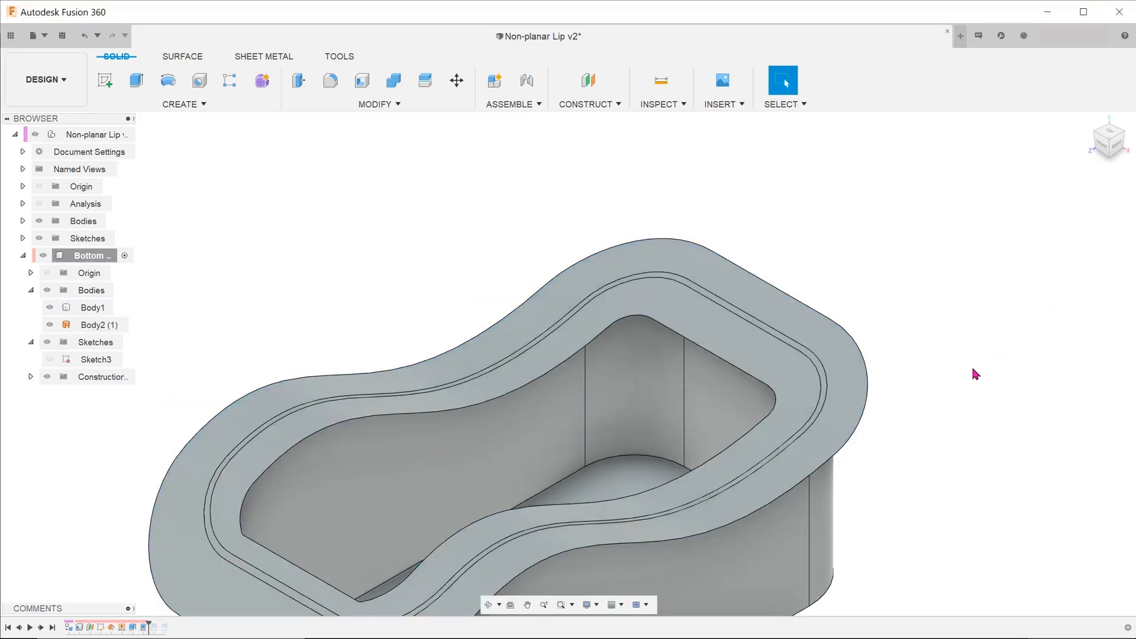